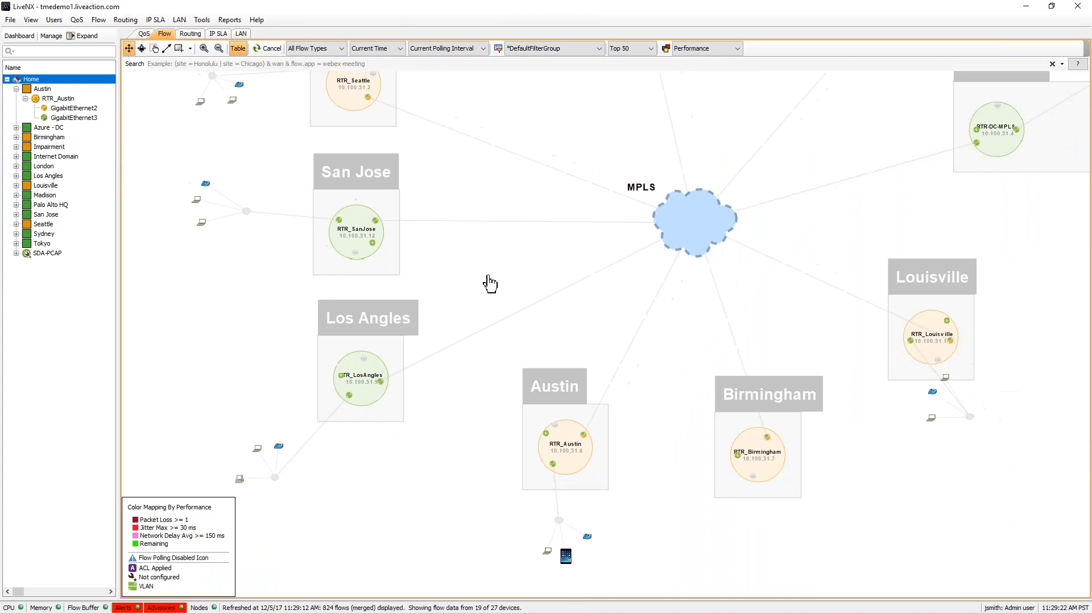
# Switch to the browser page for WAN Applications > Application: VoIP
pyautogui.click(271, 47)
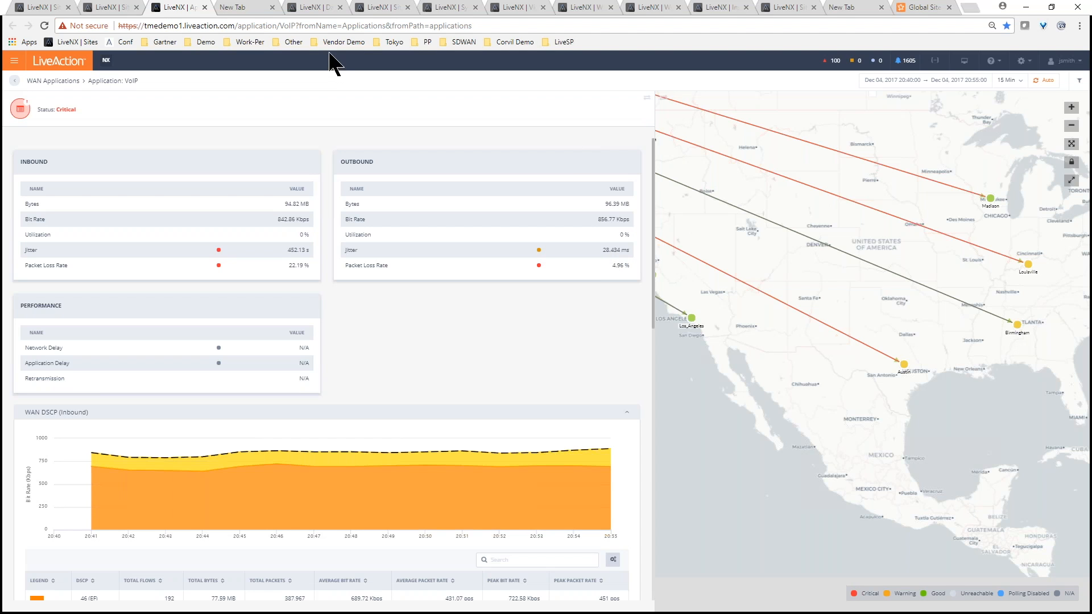
# Open the LiveNX Dashboard browser tab and its WAN dashboard charts
pyautogui.click(313, 7)
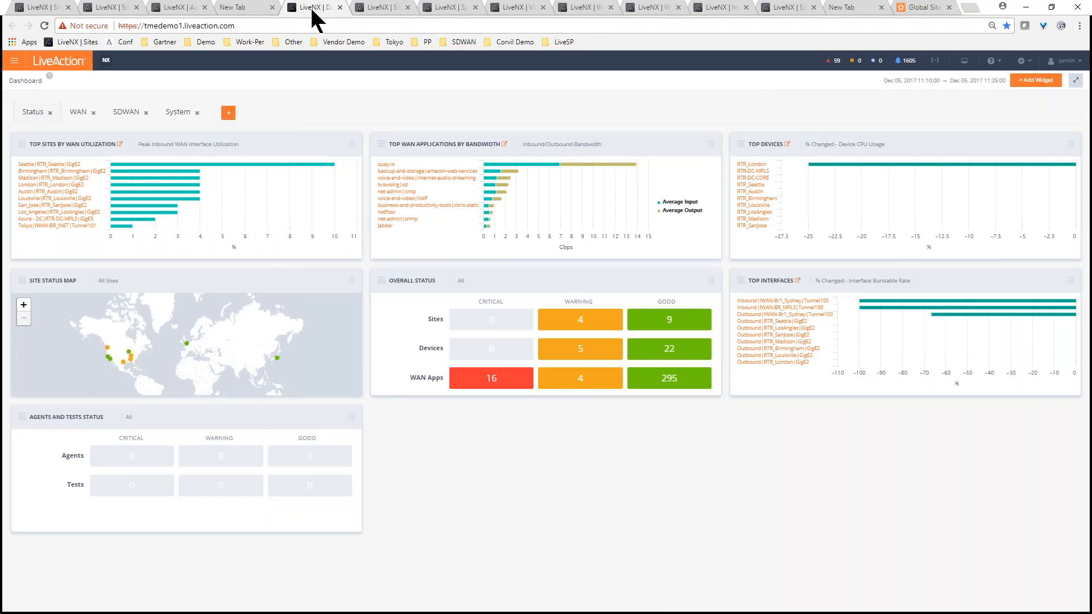
pyautogui.moveTo(141, 354)
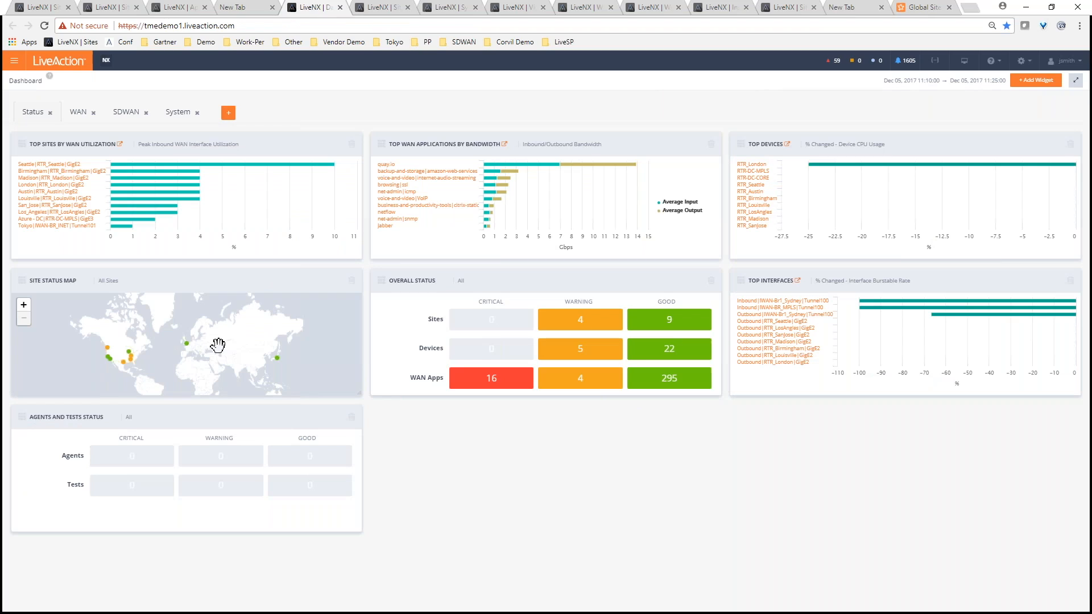
pyautogui.moveTo(158, 171)
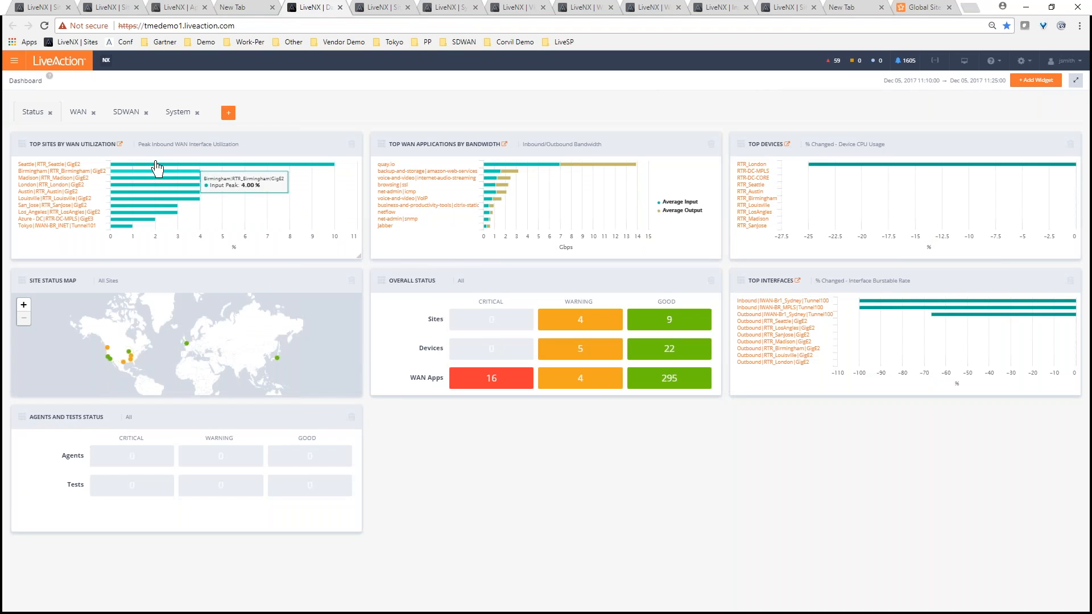
pyautogui.click(77, 112)
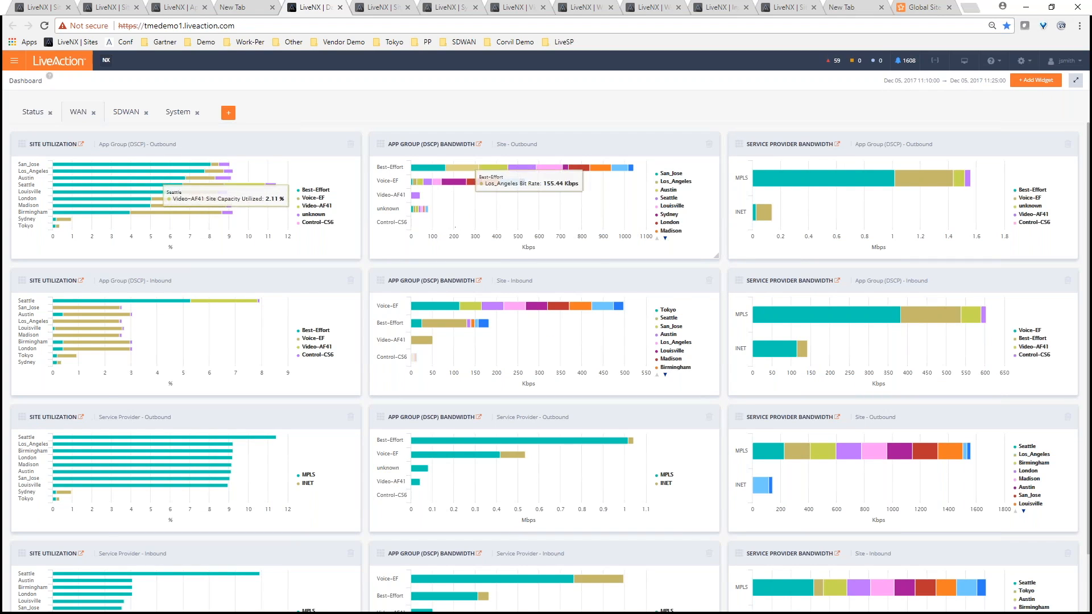
pyautogui.moveTo(118, 335)
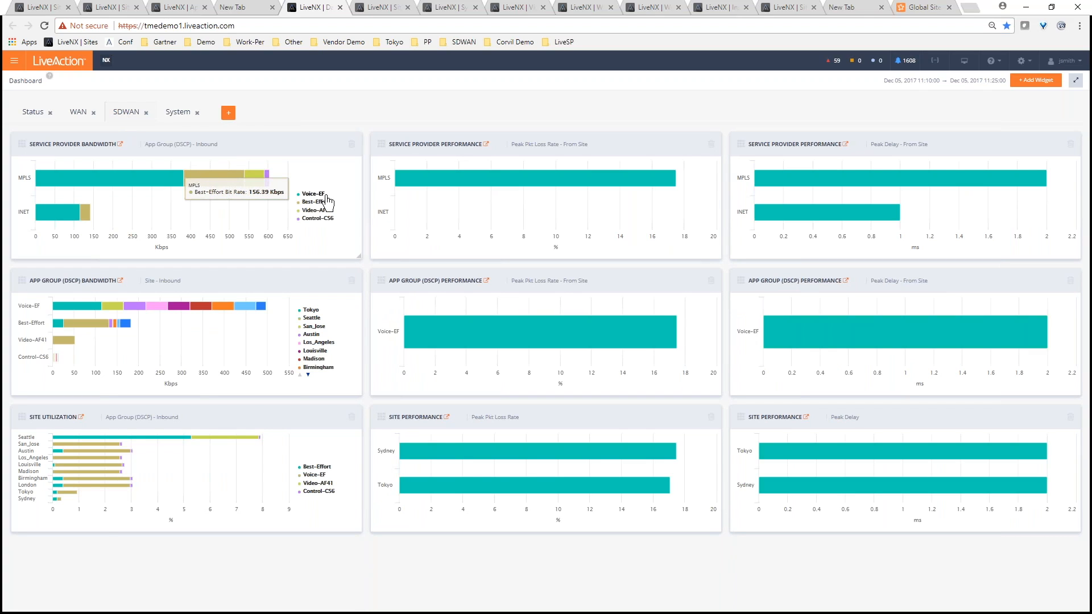
pyautogui.moveTo(432, 209)
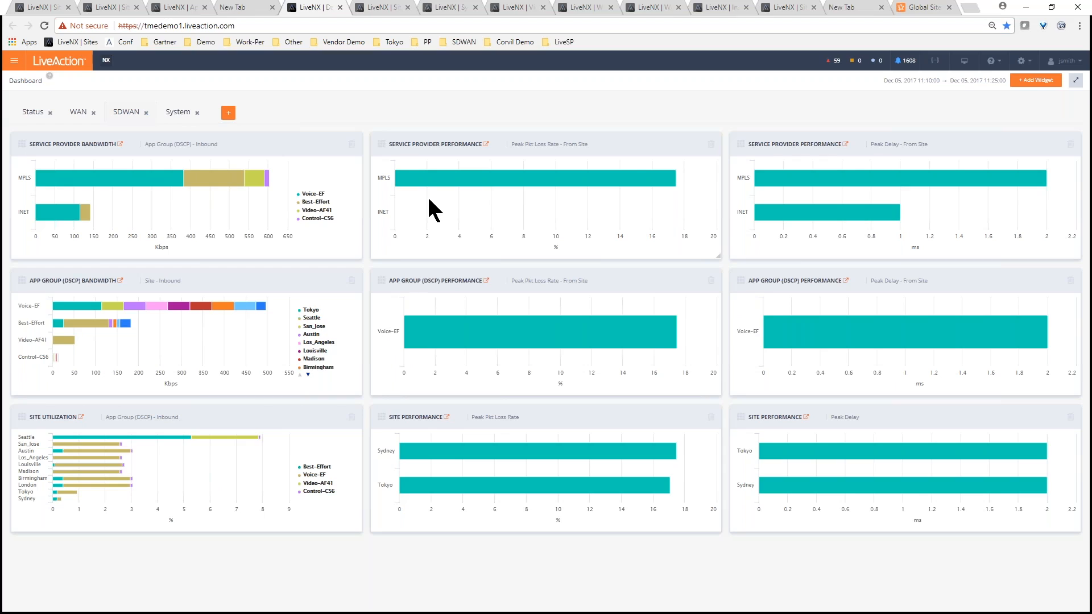
pyautogui.moveTo(565, 178)
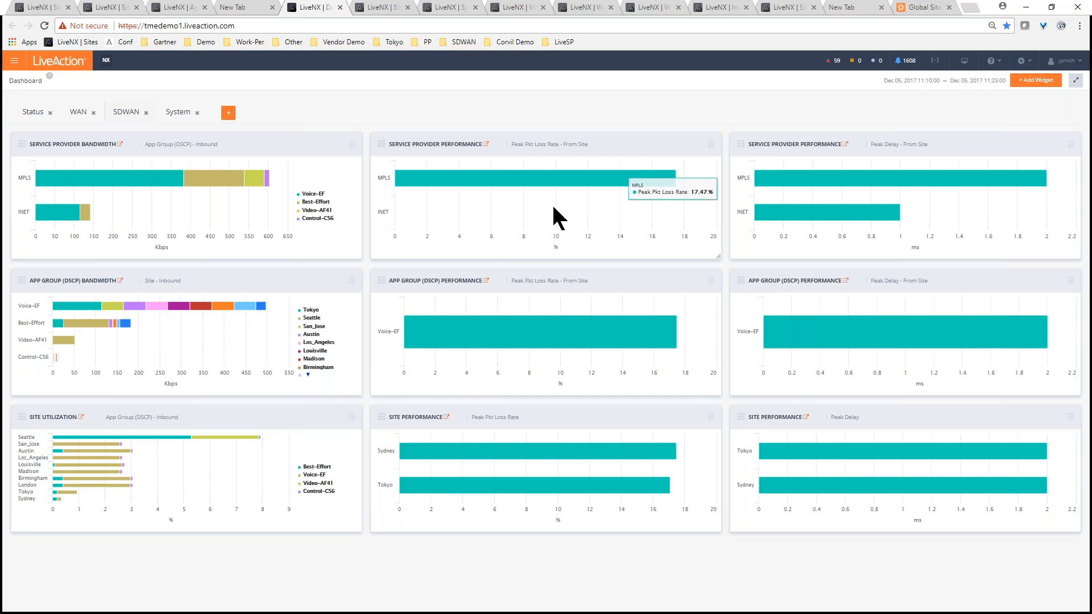
pyautogui.moveTo(804, 189)
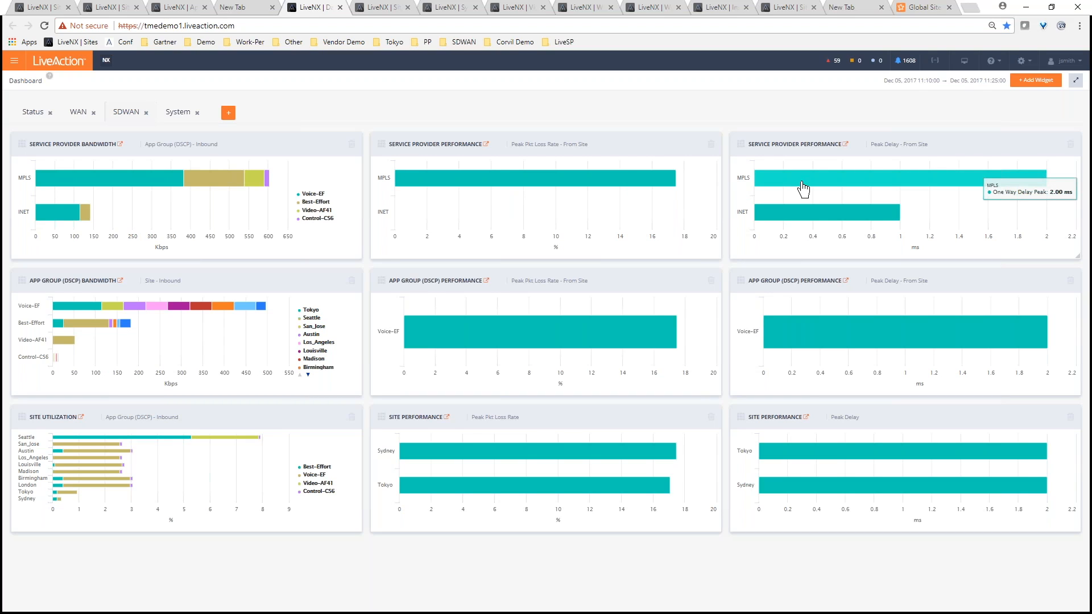
pyautogui.moveTo(838, 188)
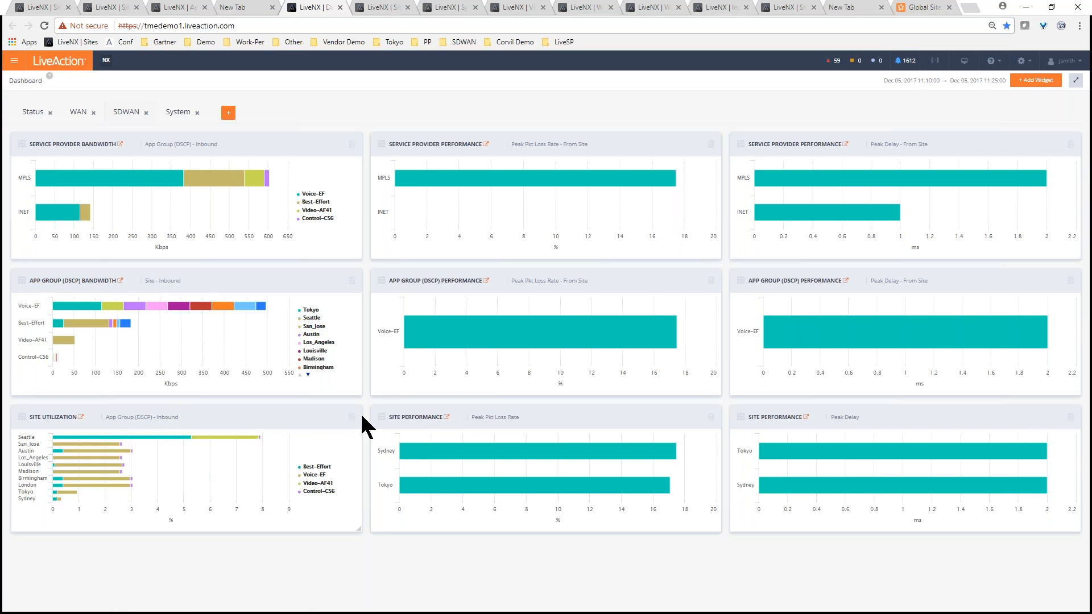
pyautogui.moveTo(390, 216)
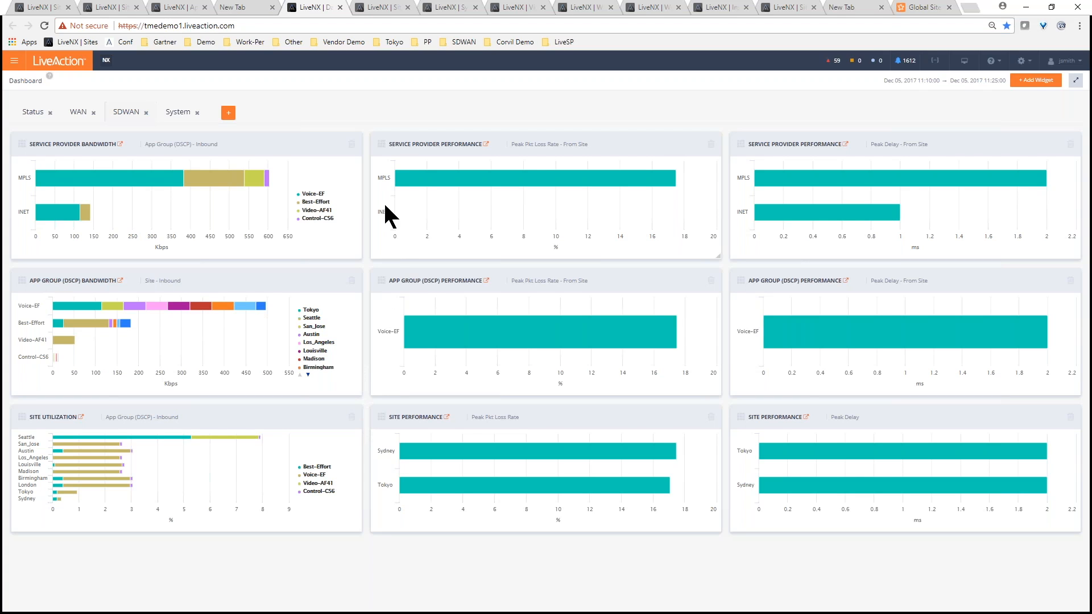
pyautogui.moveTo(386, 19)
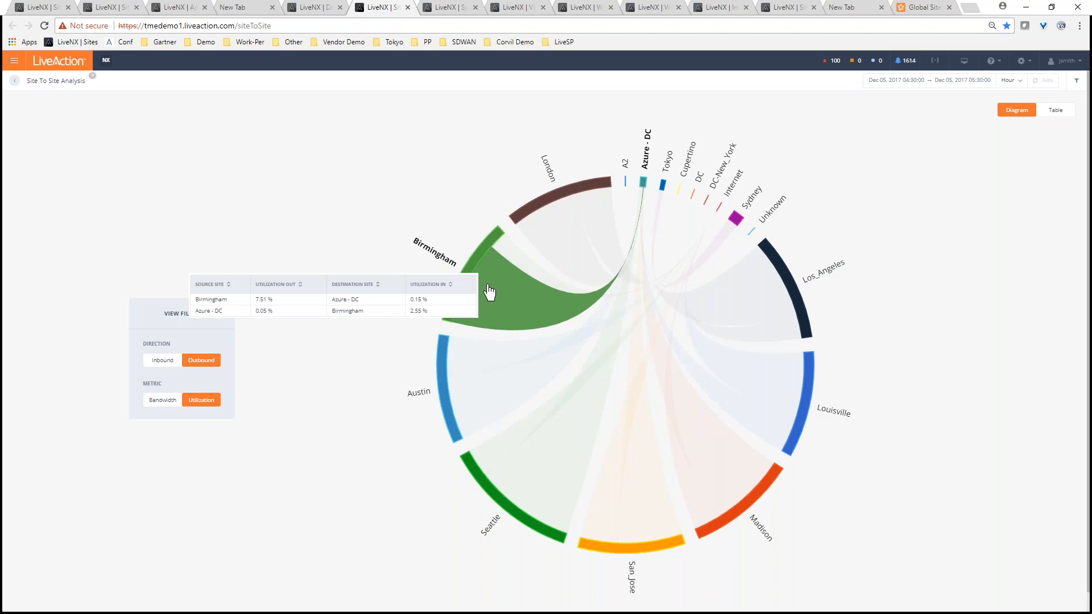
pyautogui.moveTo(542, 293)
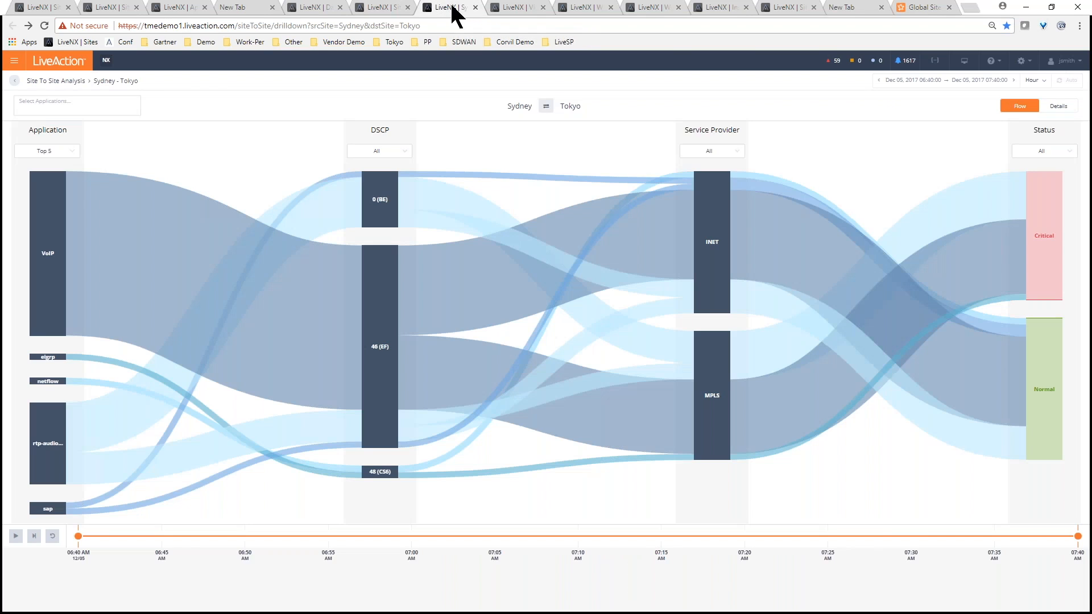
pyautogui.moveTo(209, 132)
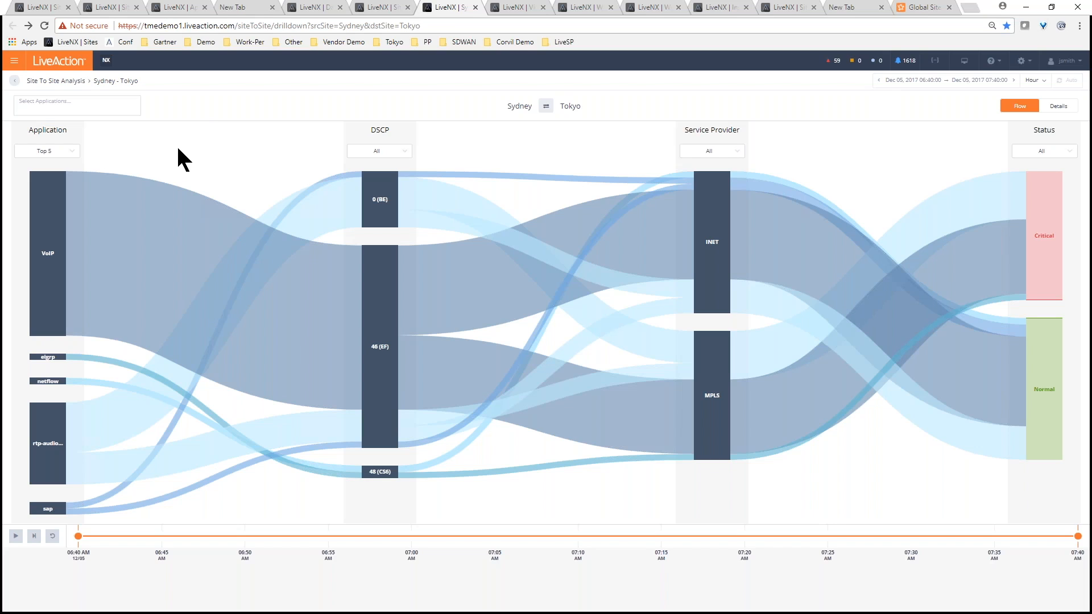
pyautogui.moveTo(92, 152)
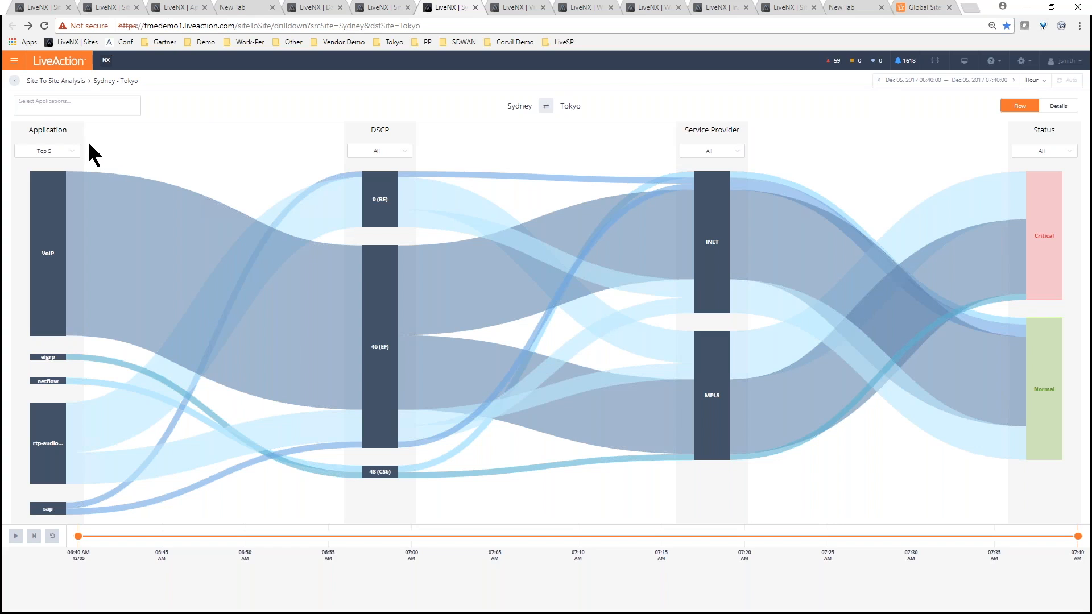
pyautogui.moveTo(330, 153)
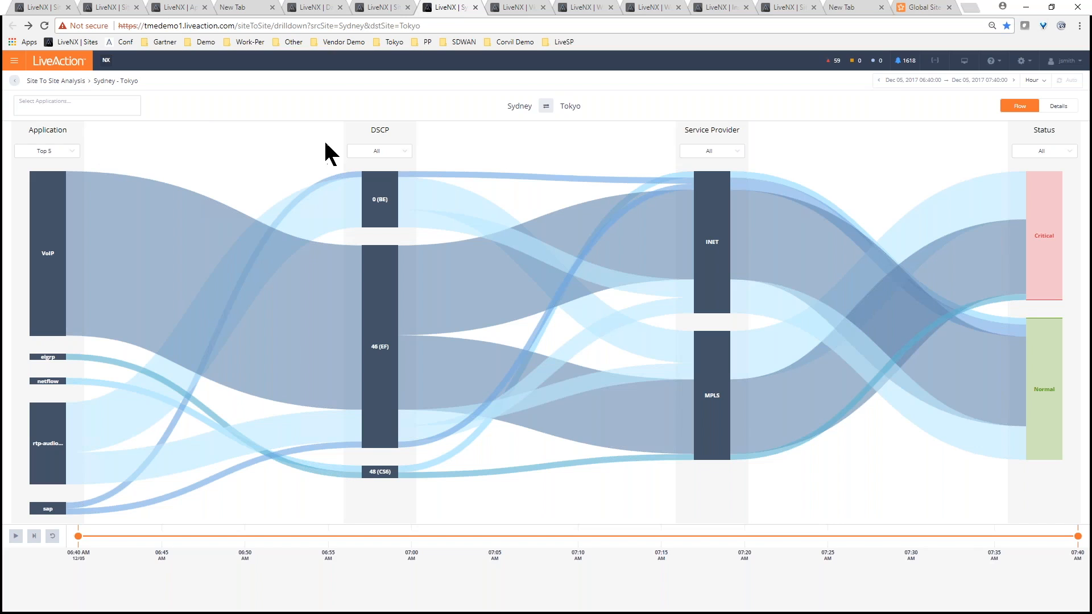
pyautogui.moveTo(693, 140)
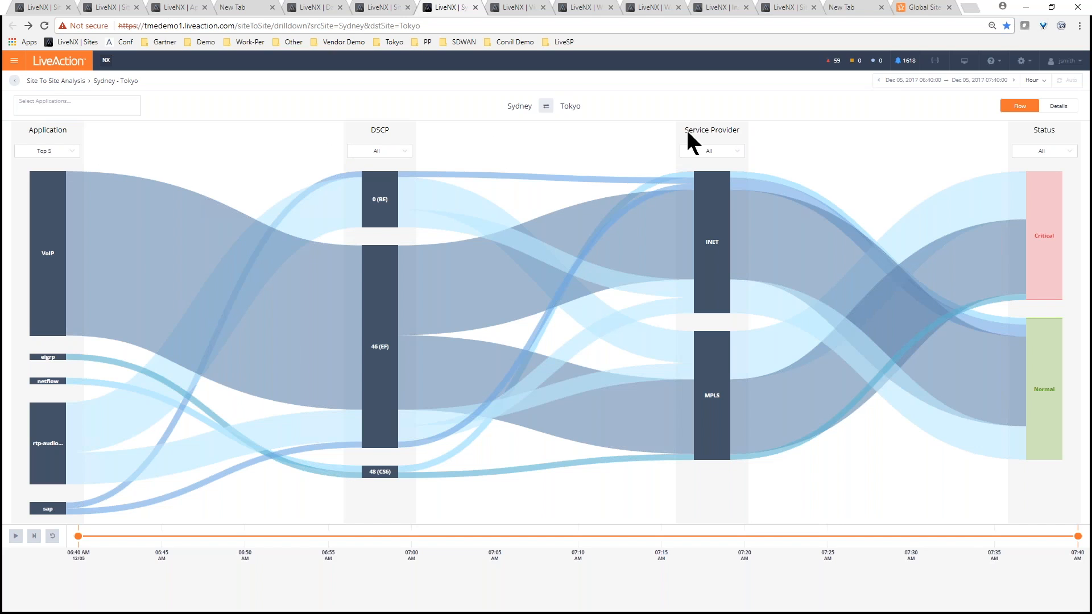
pyautogui.moveTo(1003, 167)
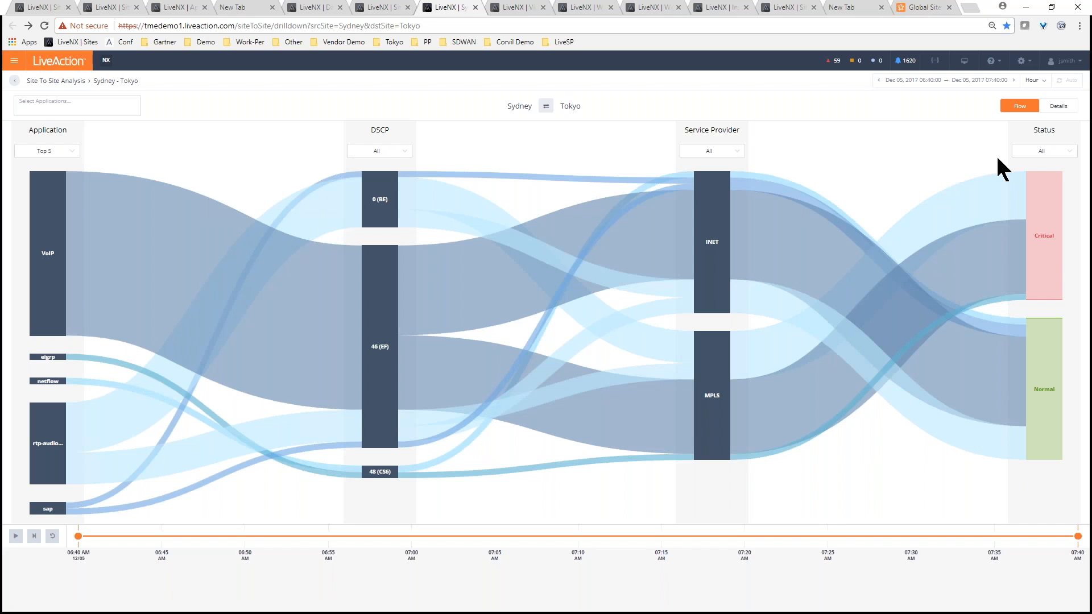
# Filter the Sydney–Tokyo flow diagram to the VoIP application
pyautogui.click(77, 105)
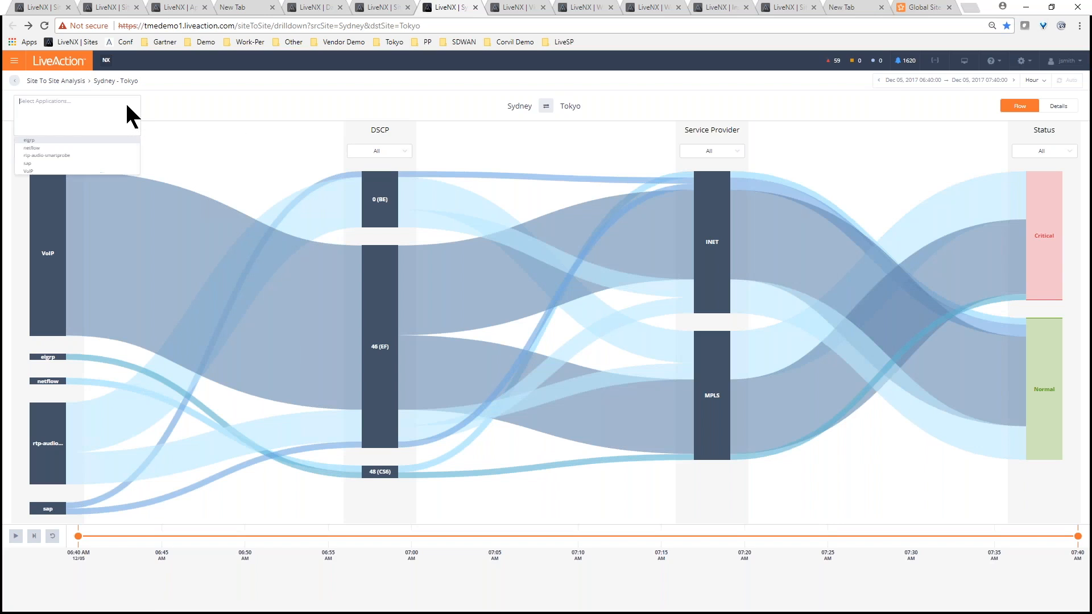
pyautogui.click(27, 172)
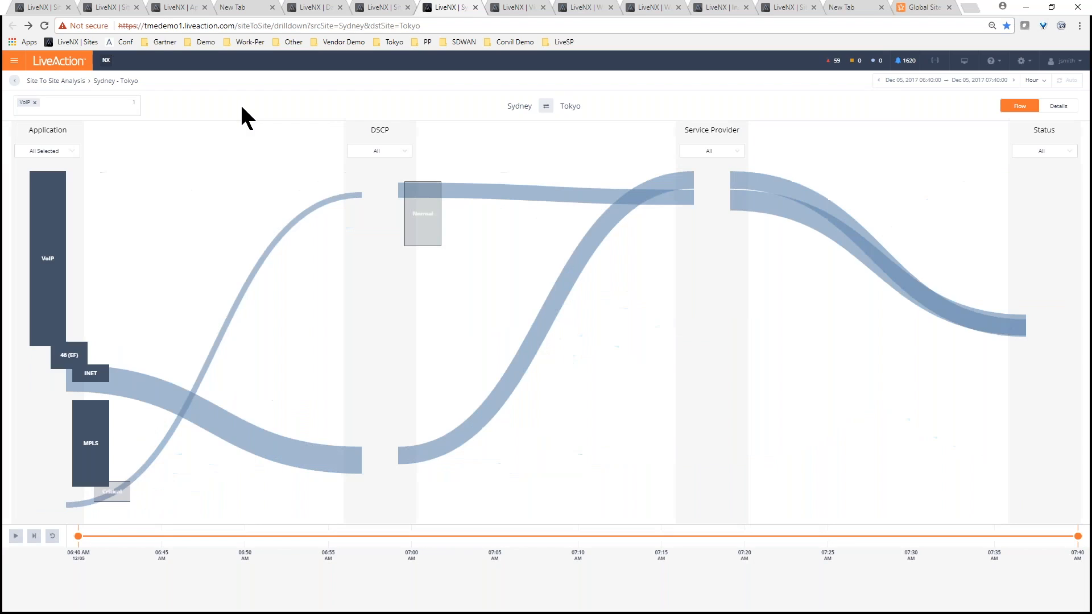
pyautogui.click(16, 536)
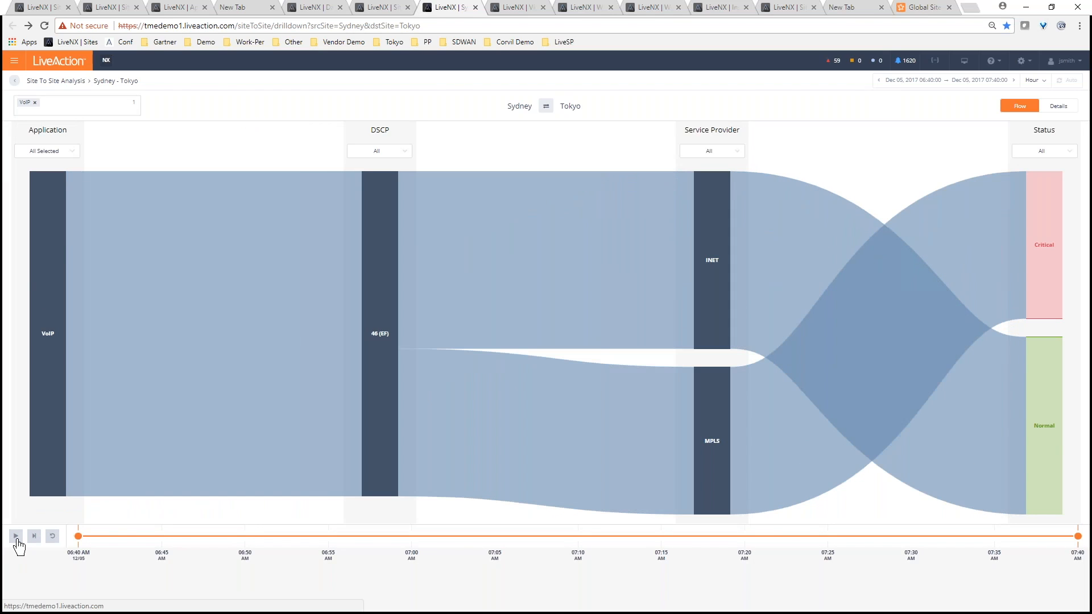
# Play back the VoIP Sydney–Tokyo flow through the hour to 07:35–07:40
pyautogui.click(15, 536)
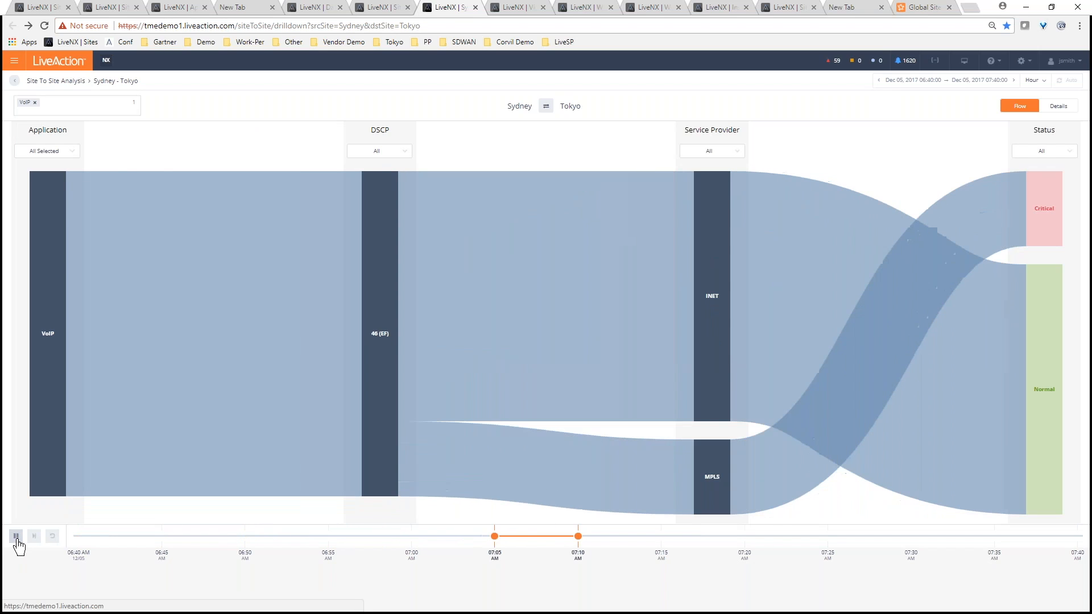
pyautogui.click(16, 537)
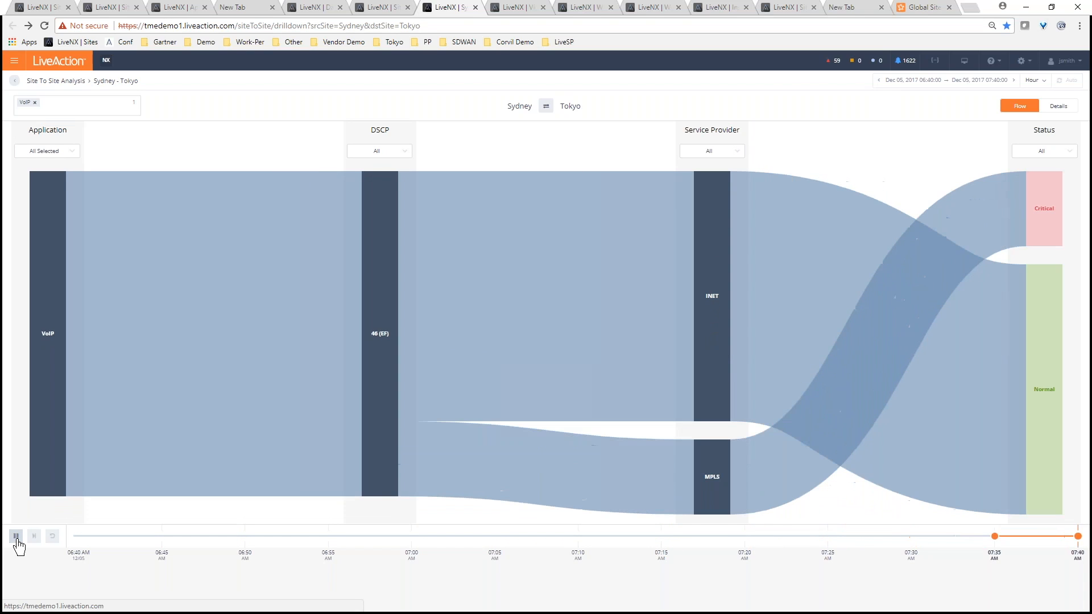
pyautogui.click(16, 535)
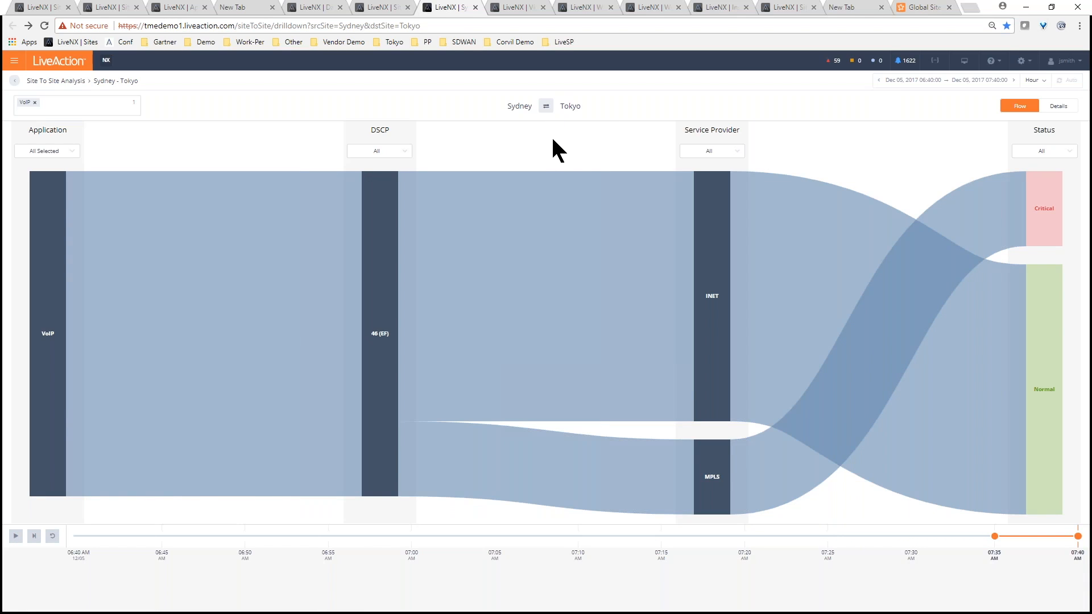
pyautogui.moveTo(686, 142)
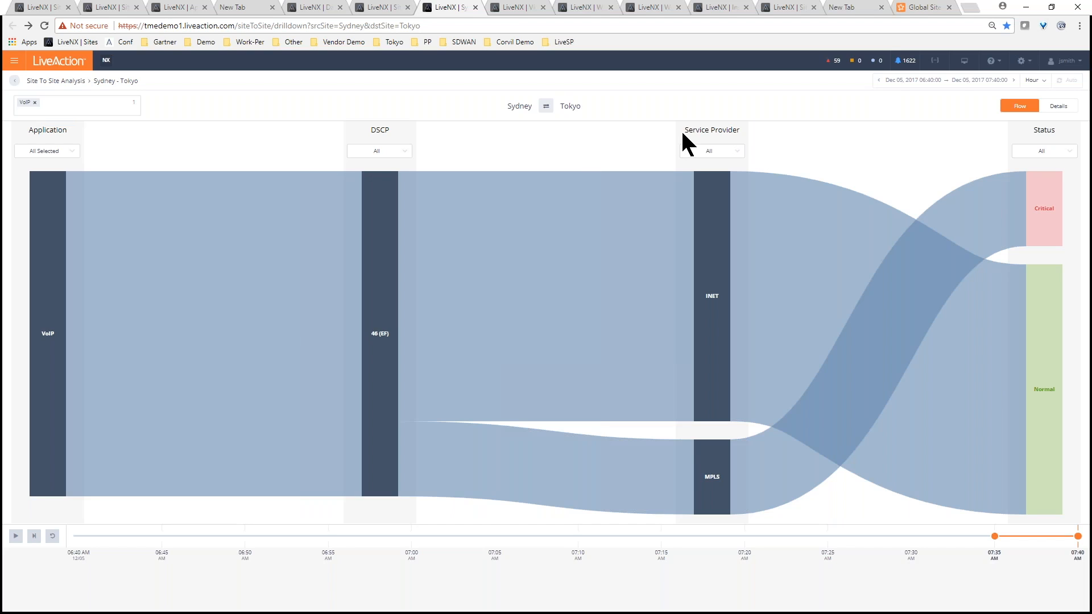
pyautogui.moveTo(723, 141)
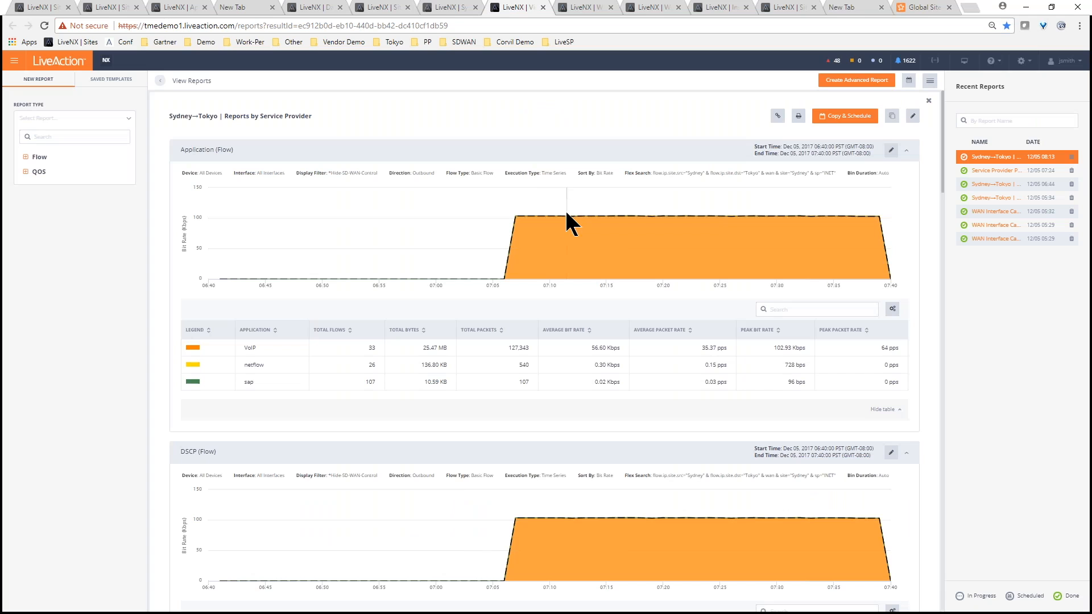
# Scroll through the application, DSCP, address-pair and MPLS packet loss report sections
pyautogui.scroll(-3)
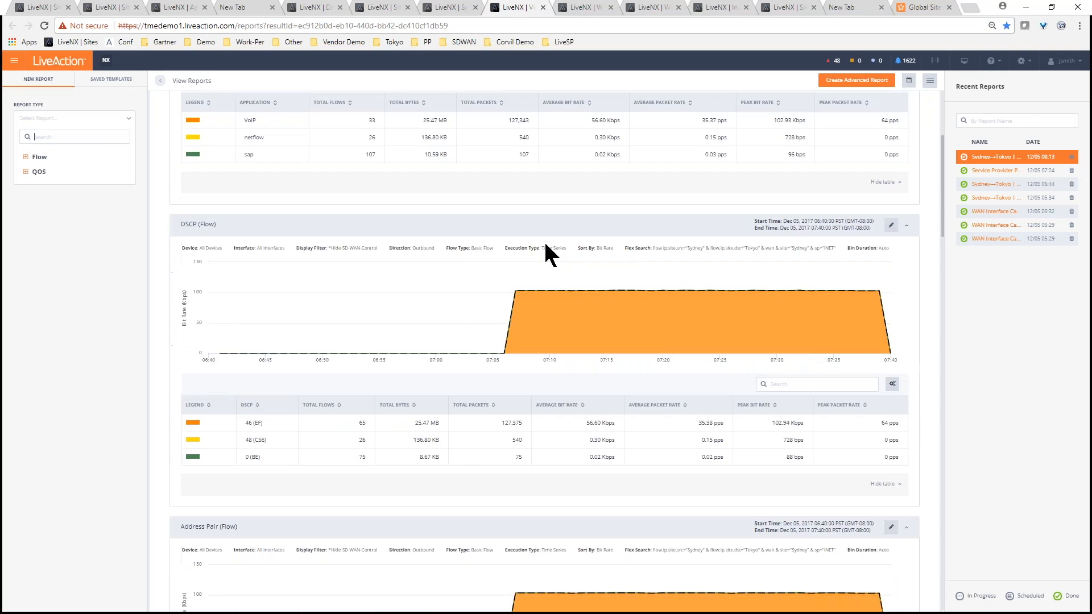
pyautogui.scroll(-3)
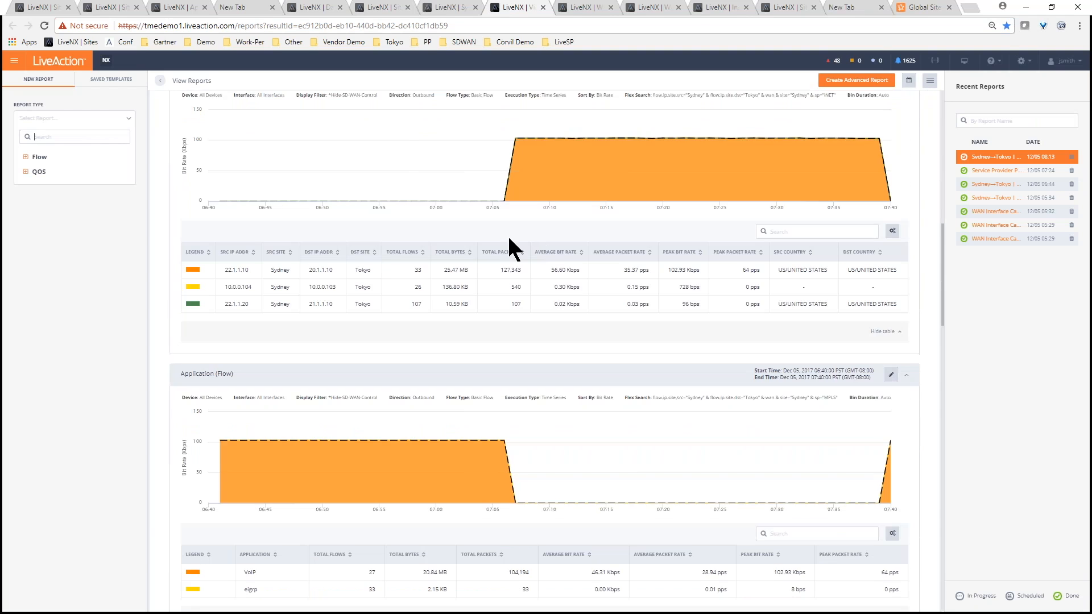
pyautogui.moveTo(488, 237)
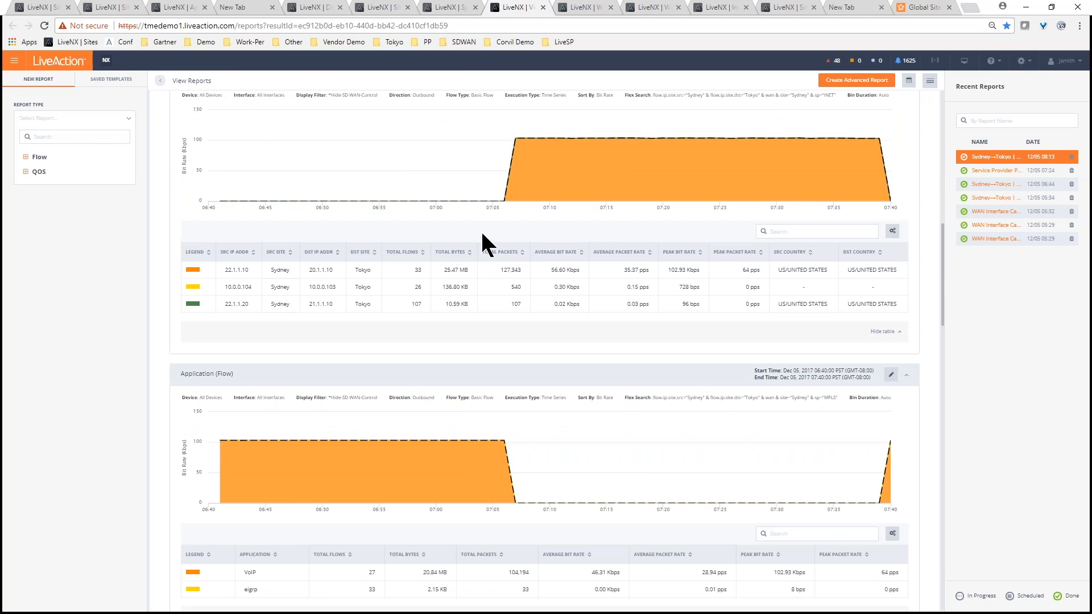
pyautogui.moveTo(562, 192)
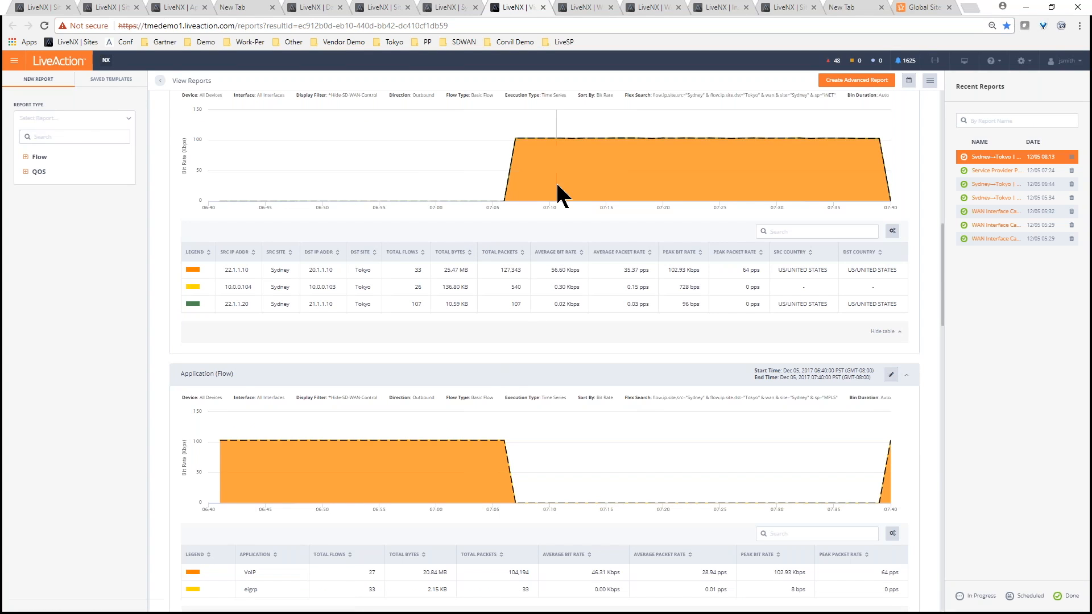
pyautogui.moveTo(560, 274)
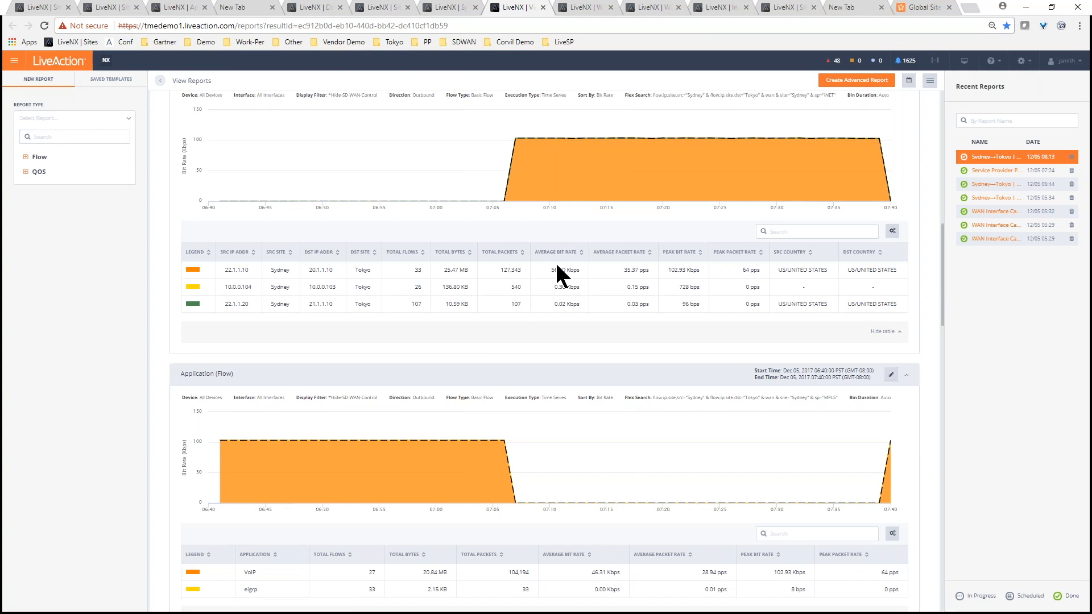
pyautogui.scroll(-3)
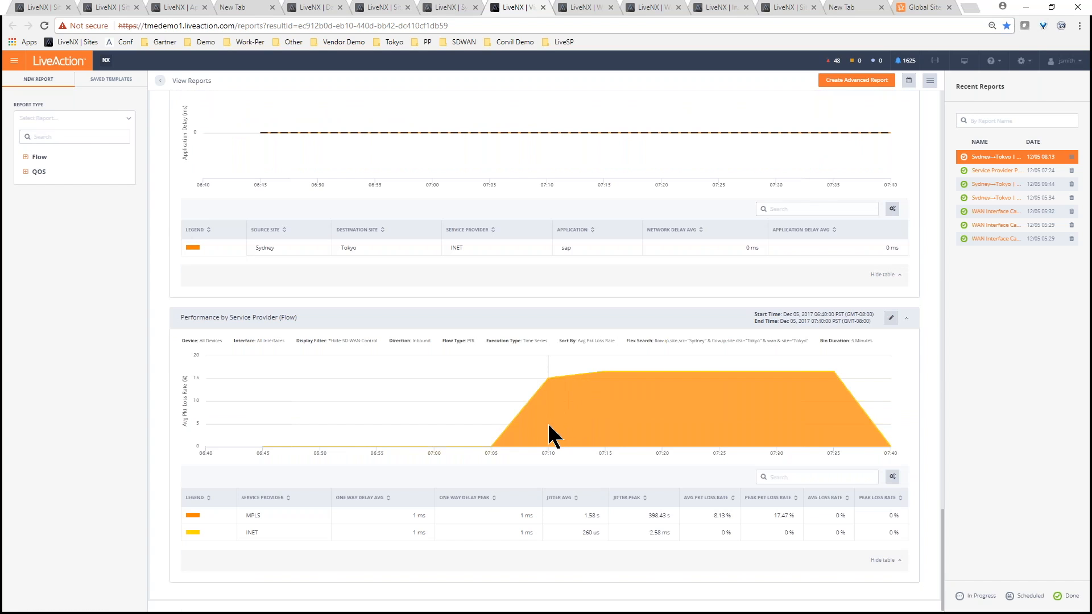
pyautogui.moveTo(451, 472)
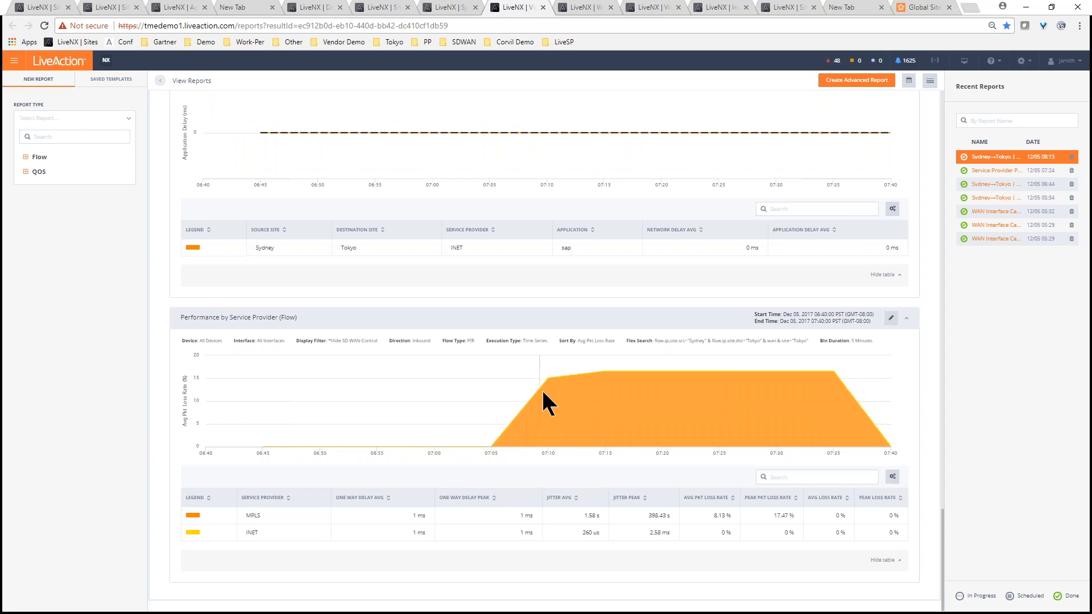
pyautogui.moveTo(729, 389)
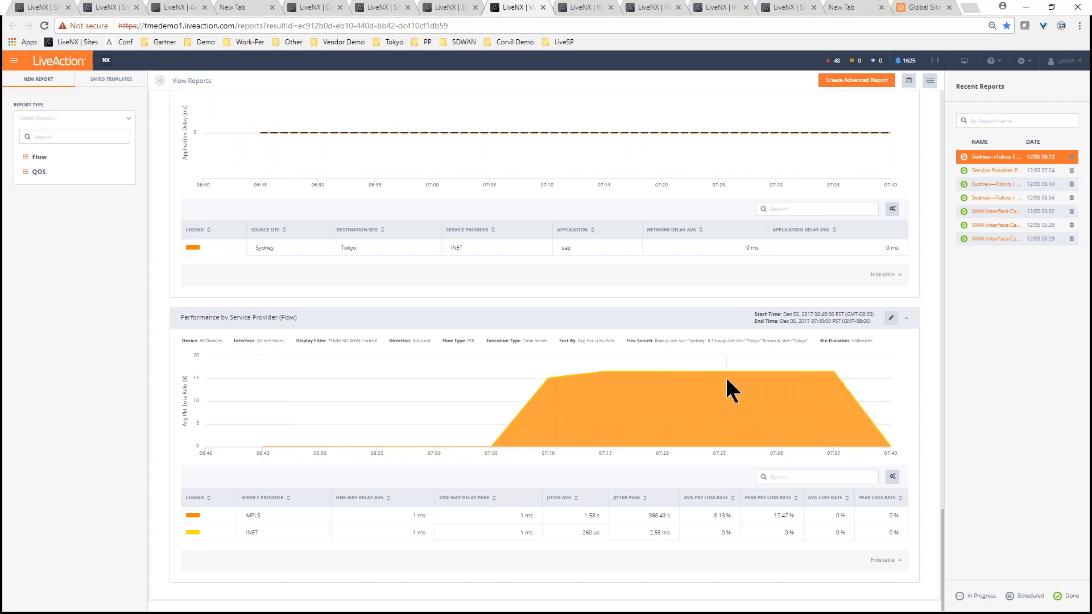
pyautogui.moveTo(745, 387)
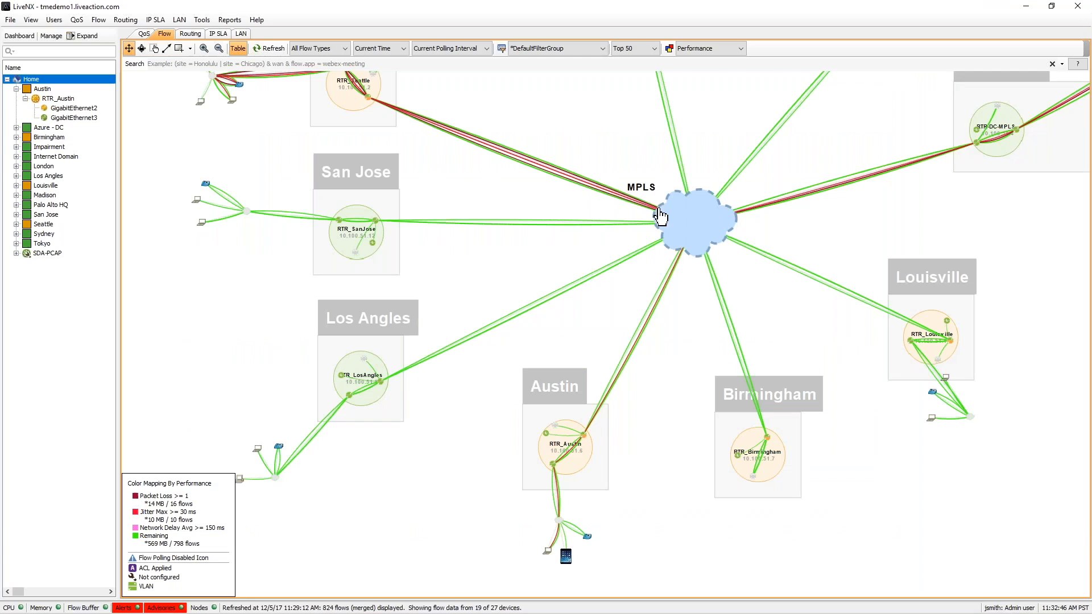
pyautogui.moveTo(672, 54)
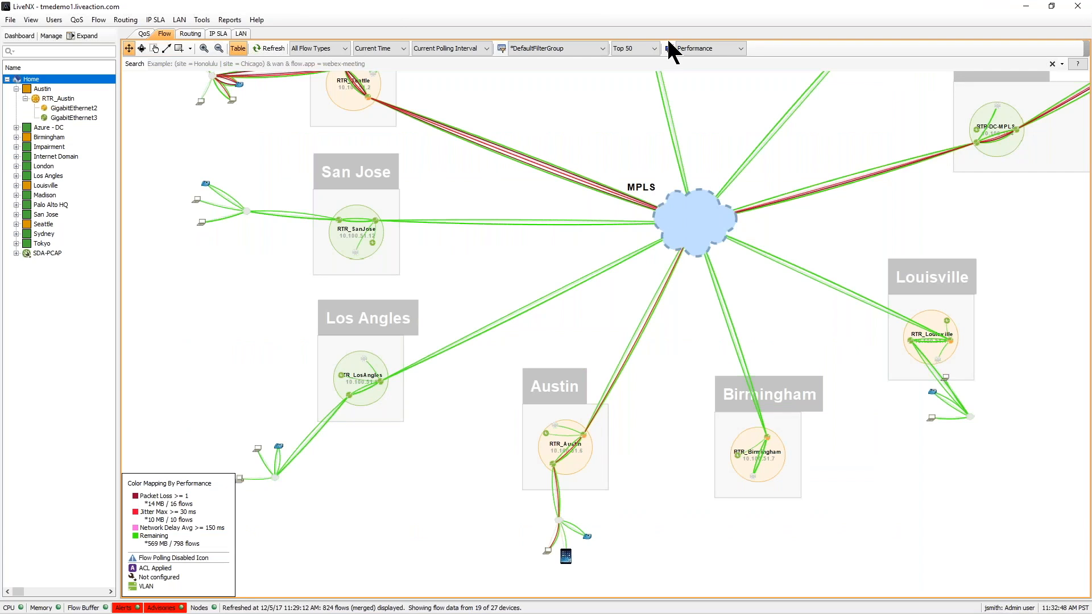
# Color the topology map's flows by DSCP, then reopen the coloring options
pyautogui.click(739, 47)
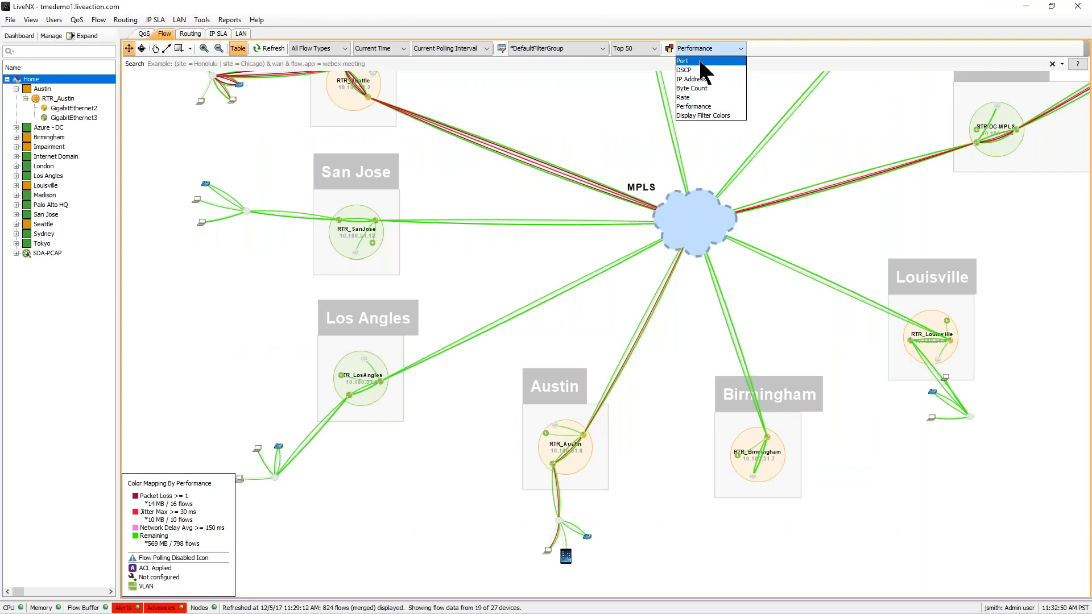
pyautogui.click(683, 70)
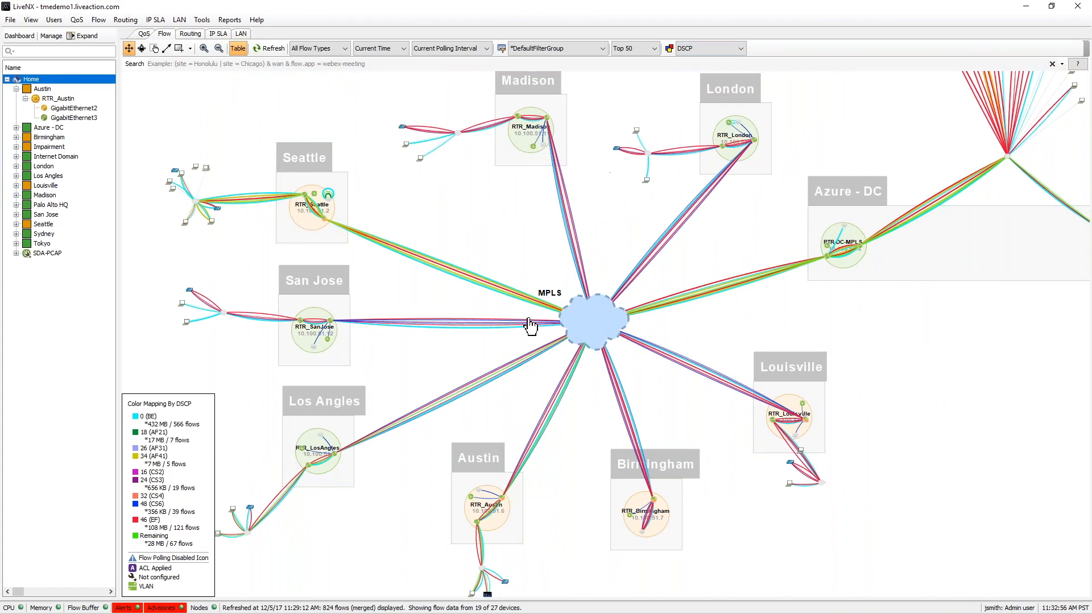
pyautogui.moveTo(446, 354)
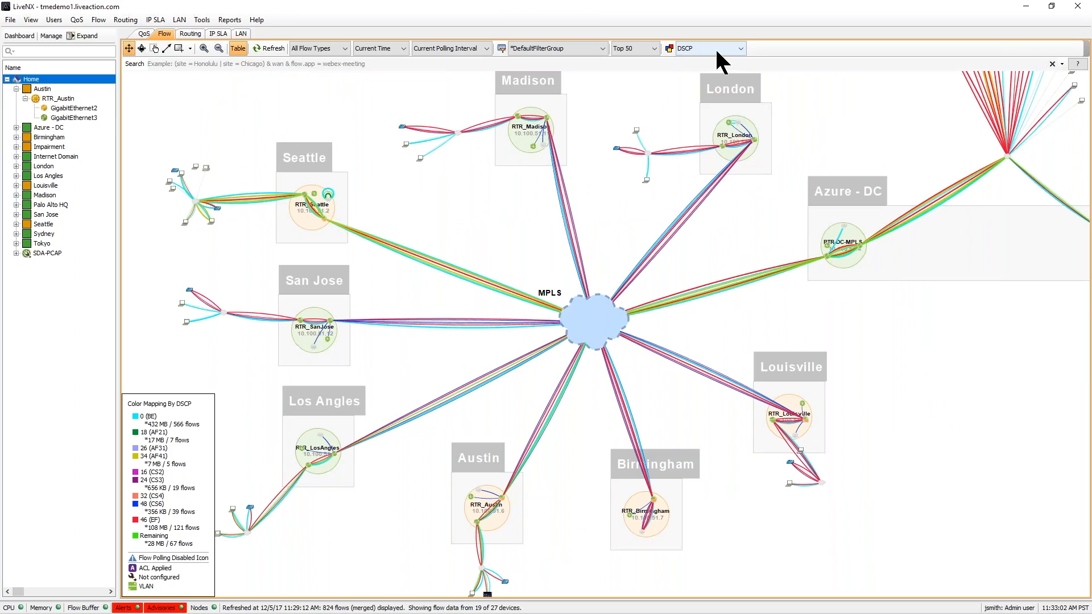
pyautogui.click(704, 48)
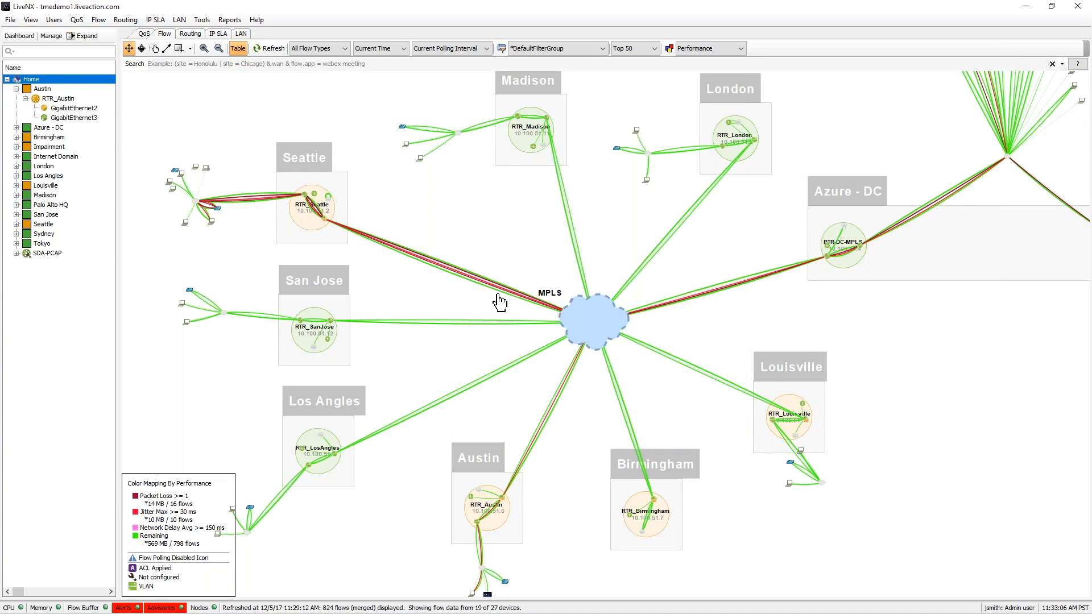
pyautogui.moveTo(361, 241)
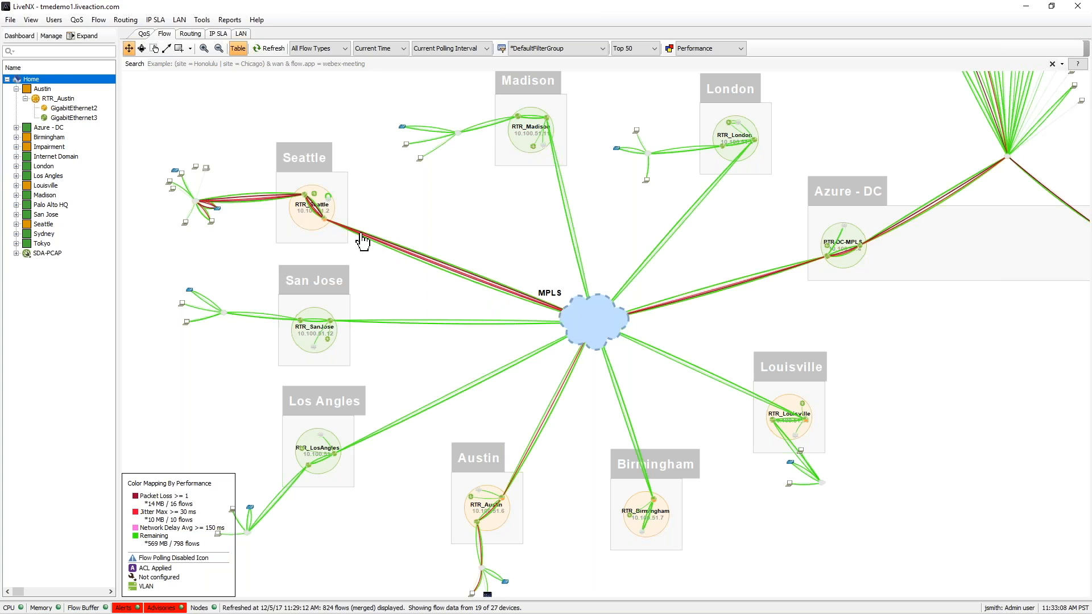
pyautogui.moveTo(543, 289)
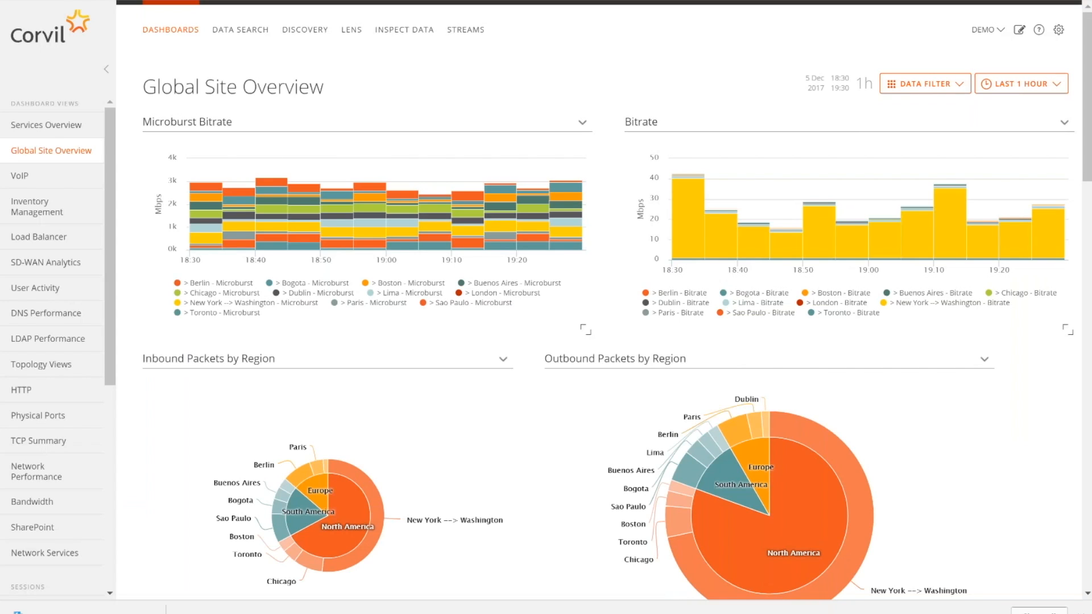
pyautogui.moveTo(591, 318)
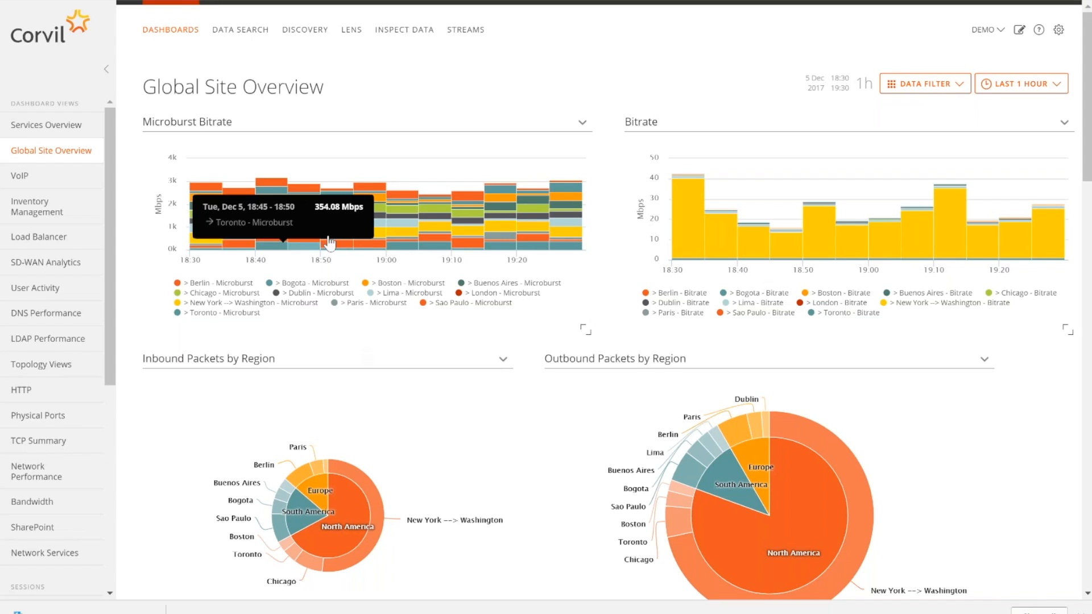
pyautogui.moveTo(581, 310)
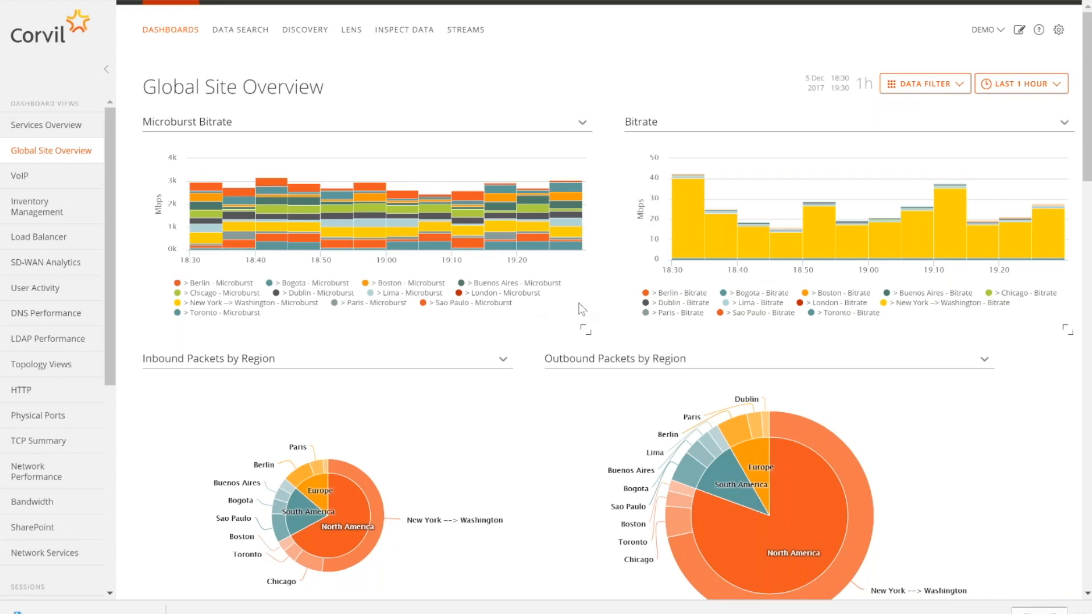
pyautogui.moveTo(752, 348)
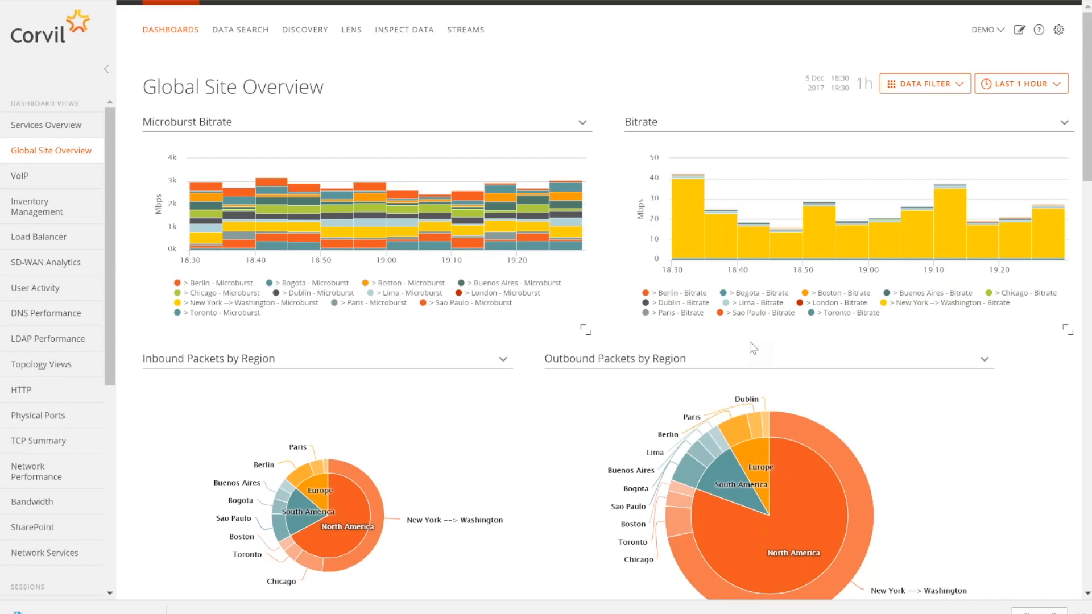
pyautogui.moveTo(602, 292)
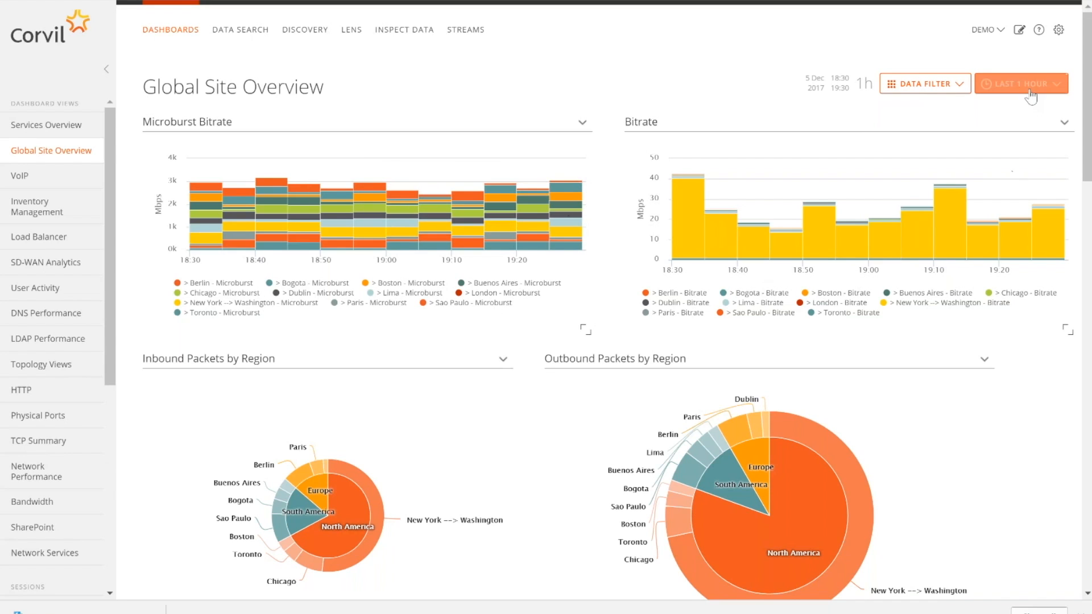
pyautogui.click(1020, 84)
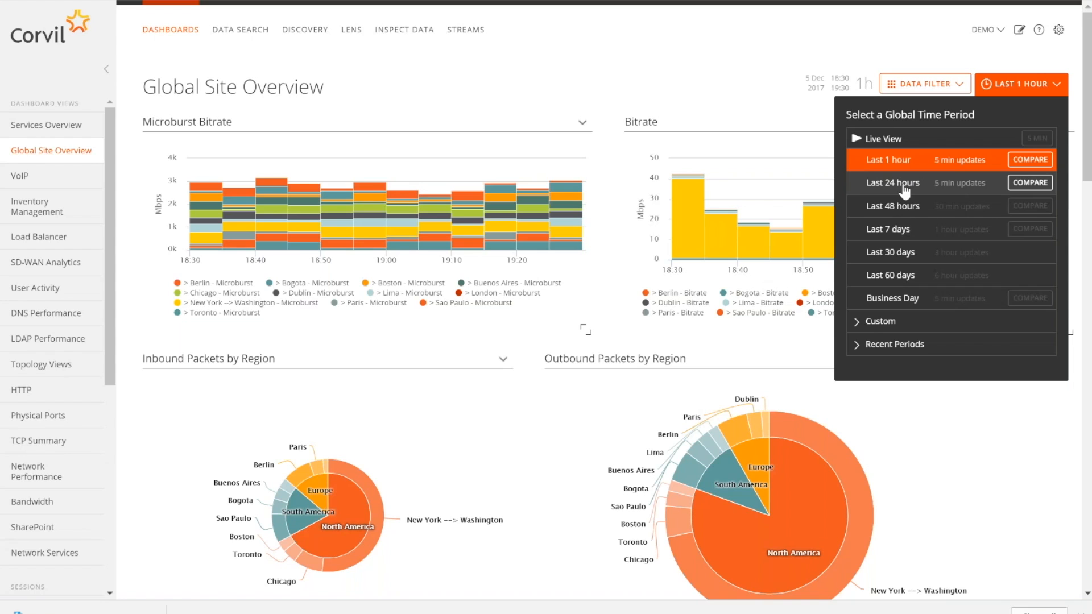
pyautogui.click(891, 183)
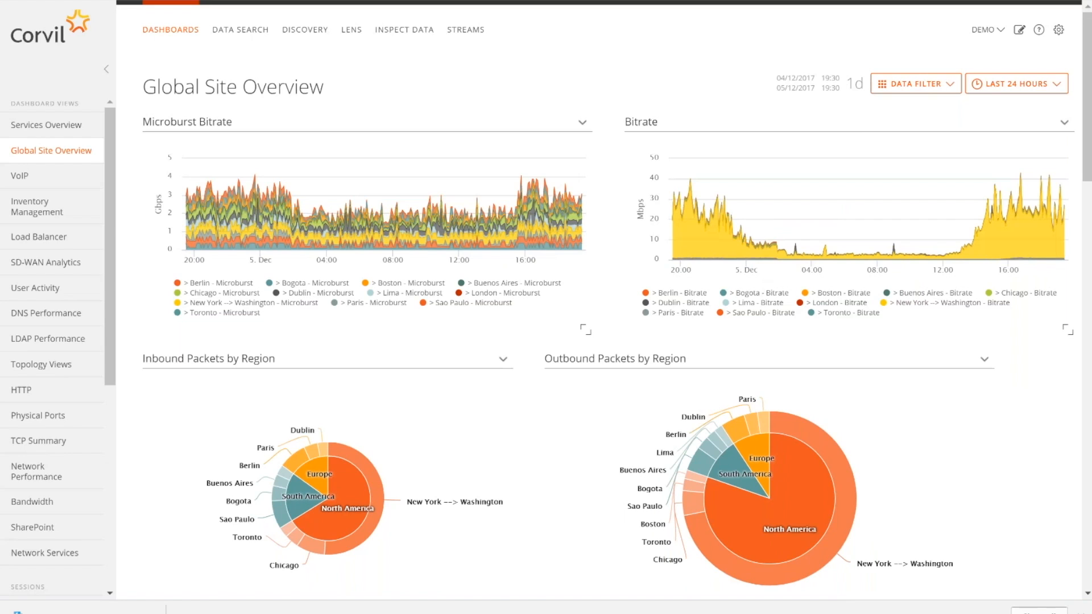
pyautogui.moveTo(711, 235)
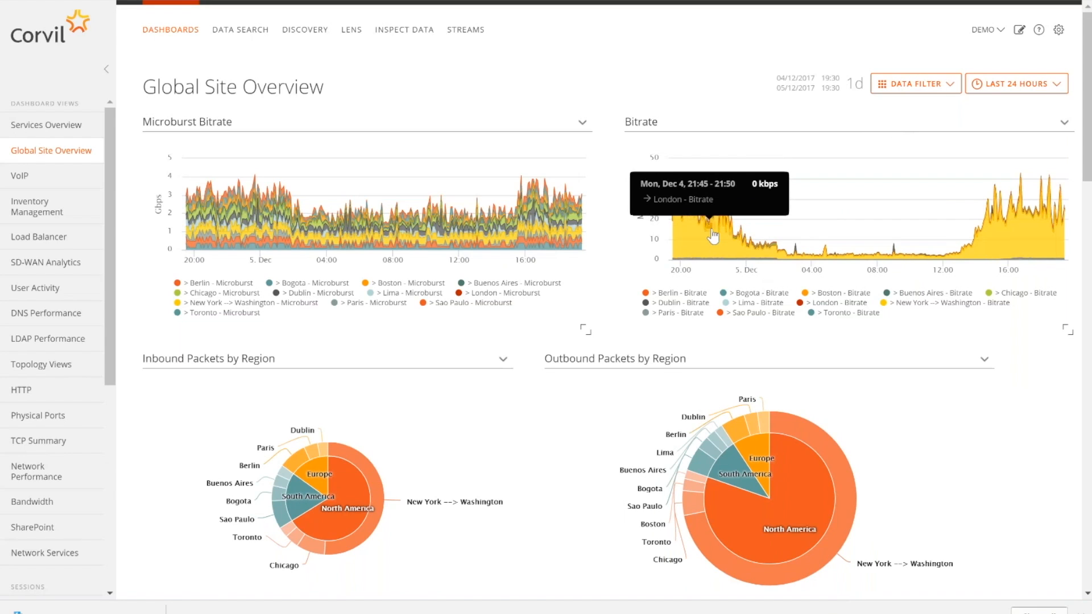
pyautogui.moveTo(689, 189)
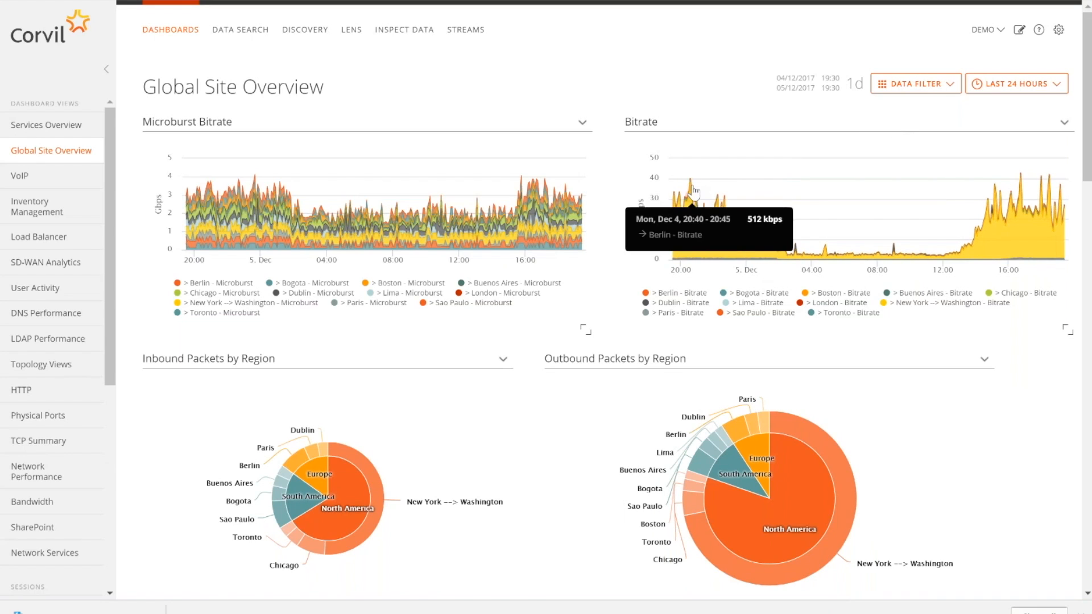
pyautogui.moveTo(692, 209)
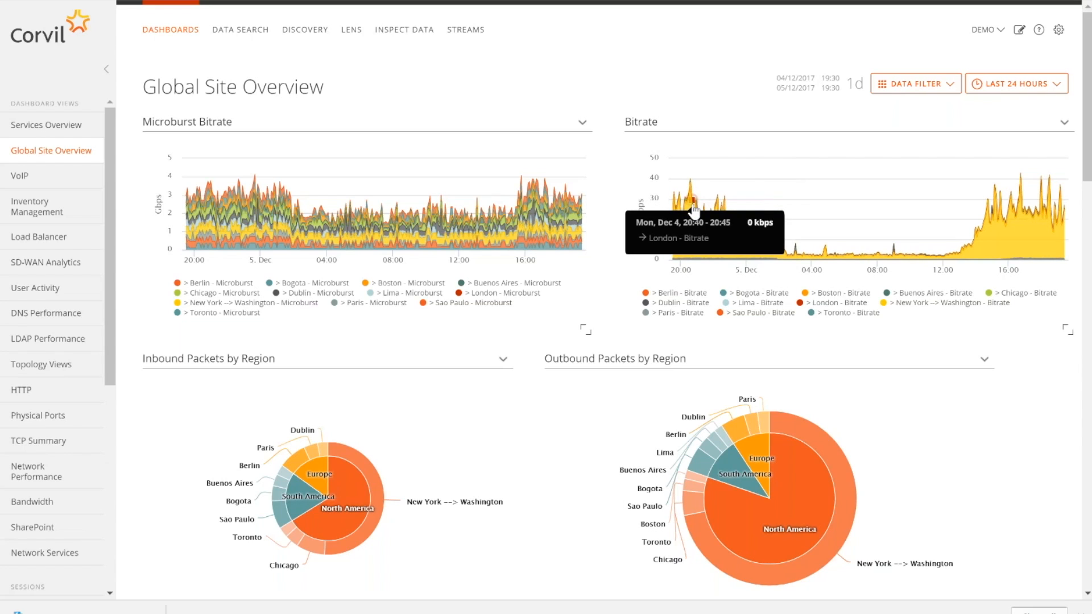
pyautogui.moveTo(832, 266)
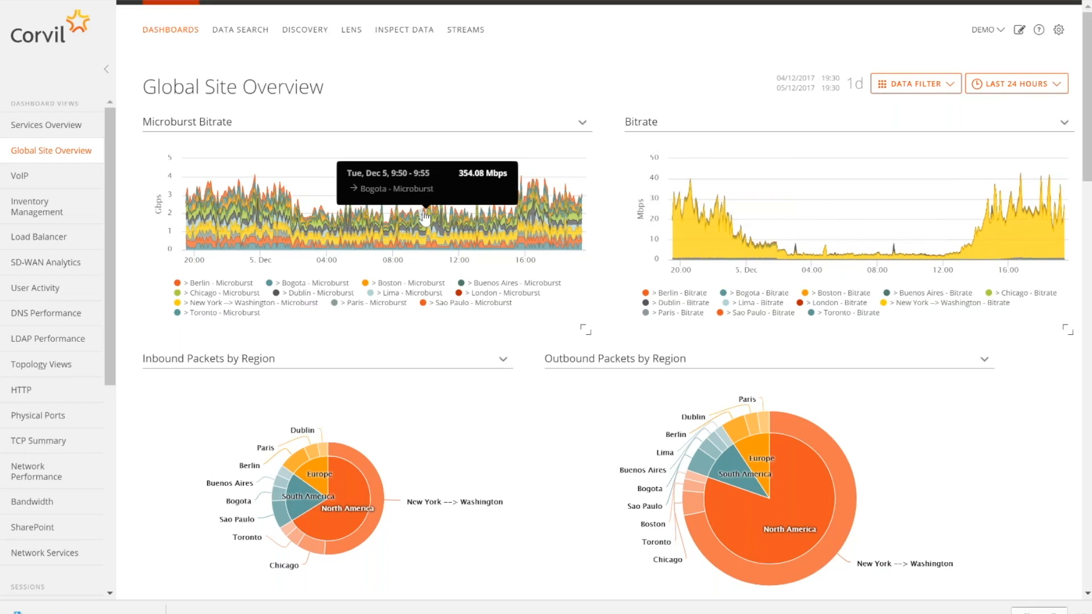
pyautogui.moveTo(536, 221)
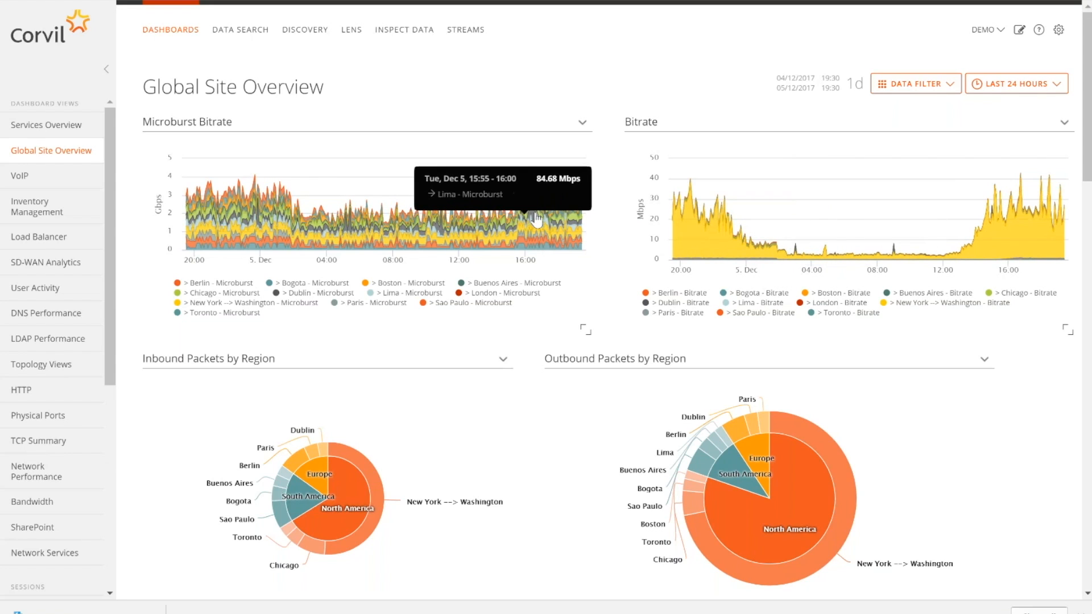
pyautogui.moveTo(453, 223)
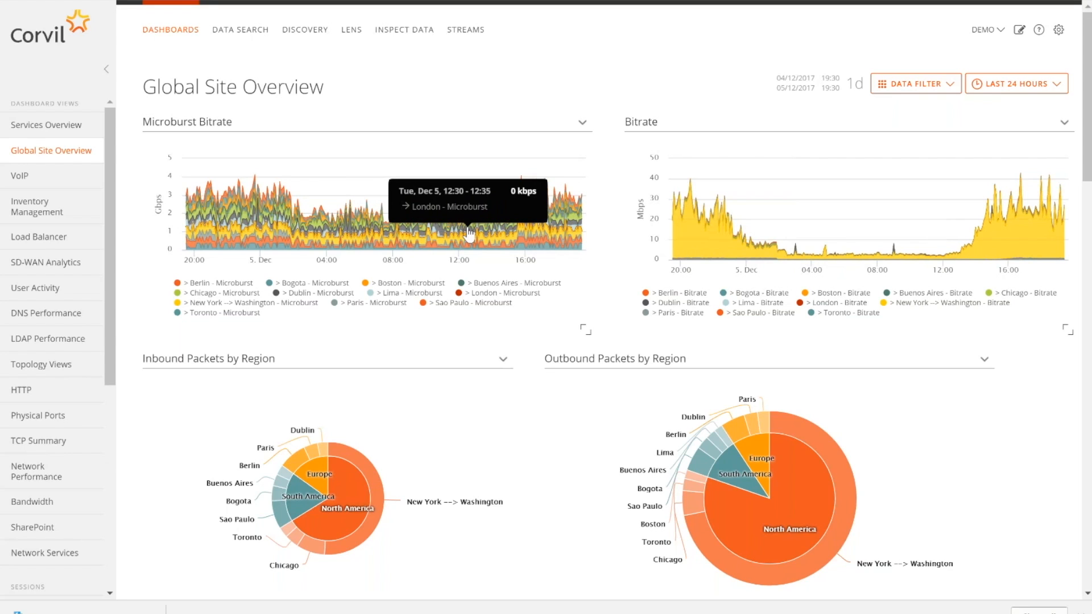
pyautogui.moveTo(289, 215)
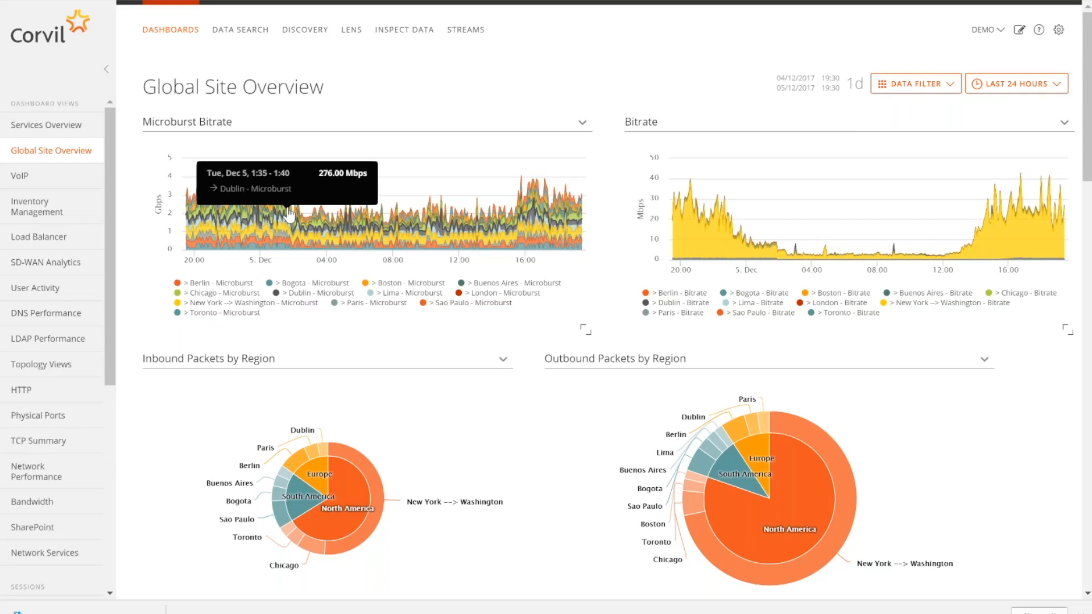
pyautogui.moveTo(390, 208)
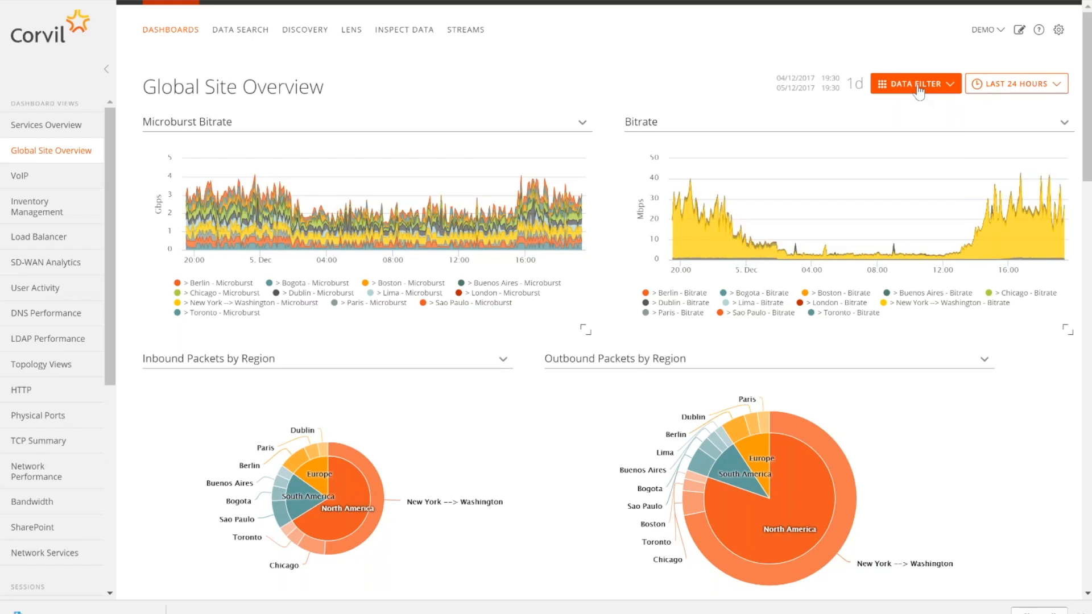
# Apply a data filter of Site is New York to Global Site Overview
pyautogui.click(914, 83)
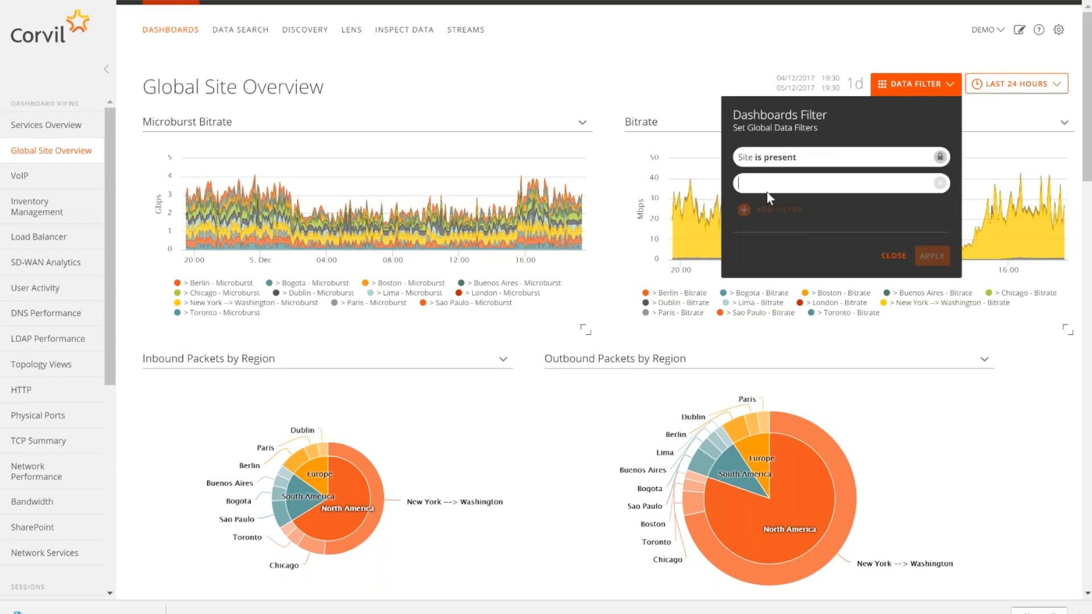
pyautogui.write('sit')
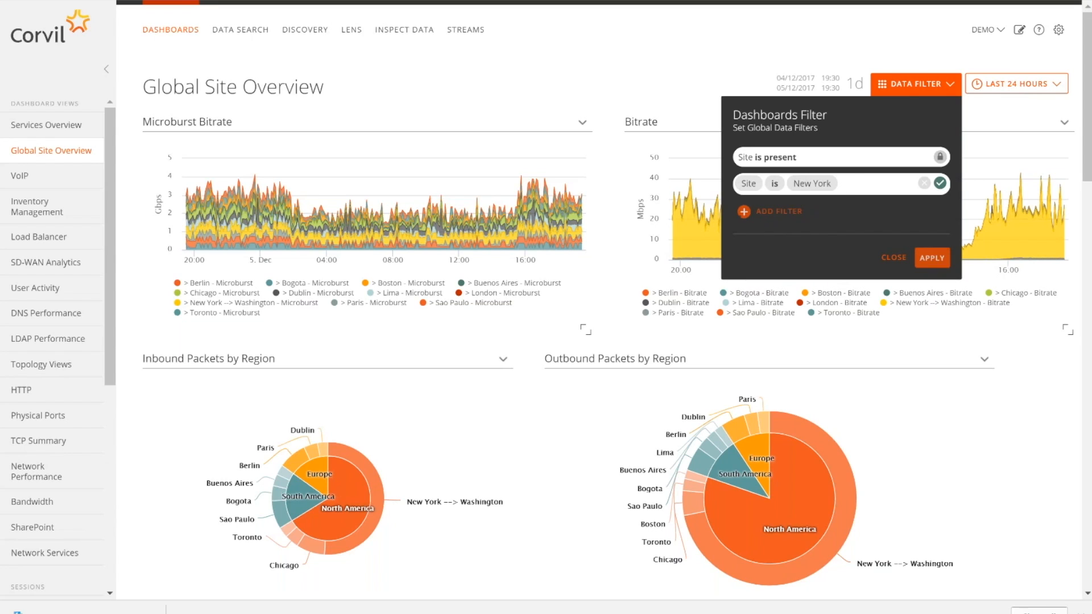
pyautogui.click(931, 257)
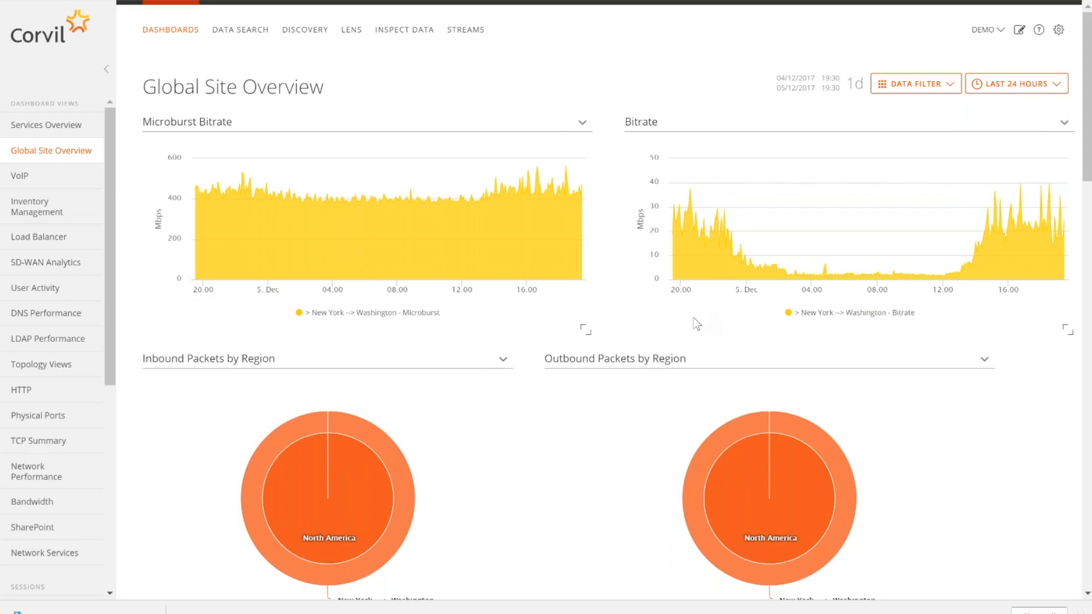
# Scroll to Site Performance - North America and open the New York --> Washington session menu
pyautogui.scroll(-3)
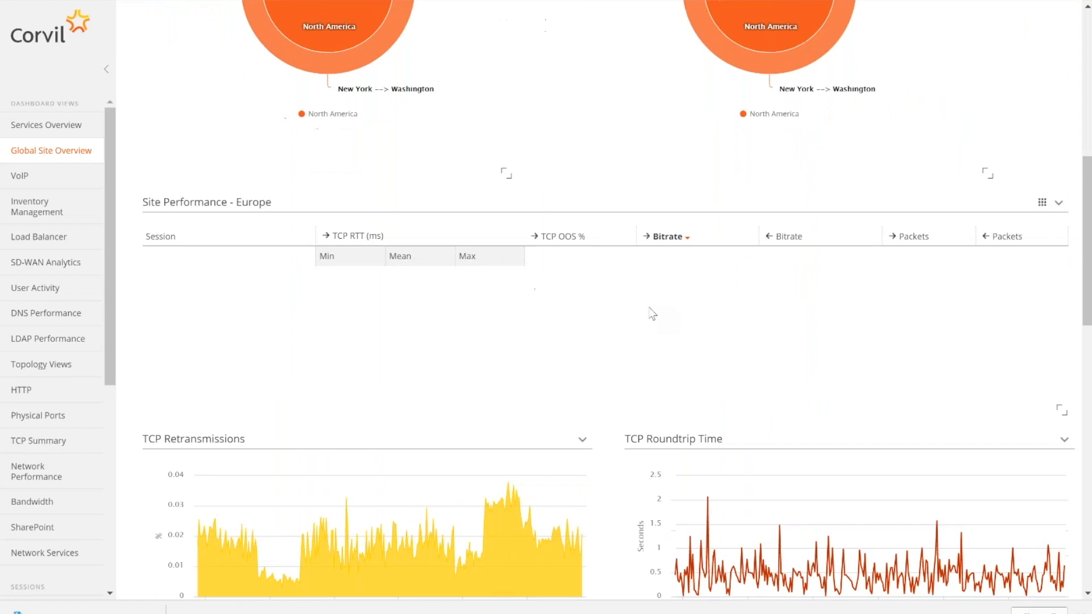
pyautogui.scroll(-3)
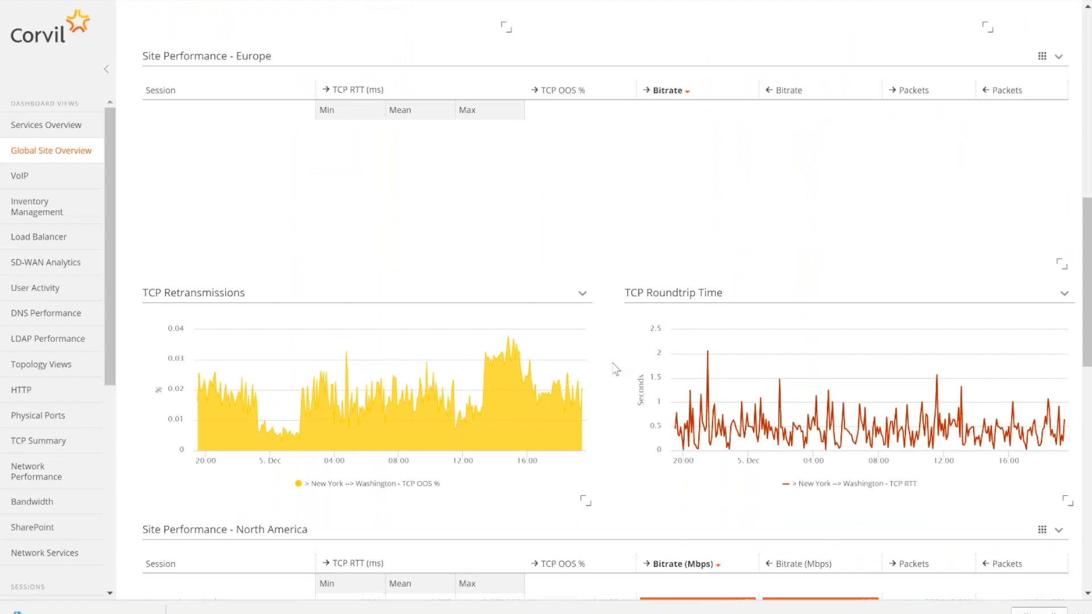
pyautogui.scroll(-3)
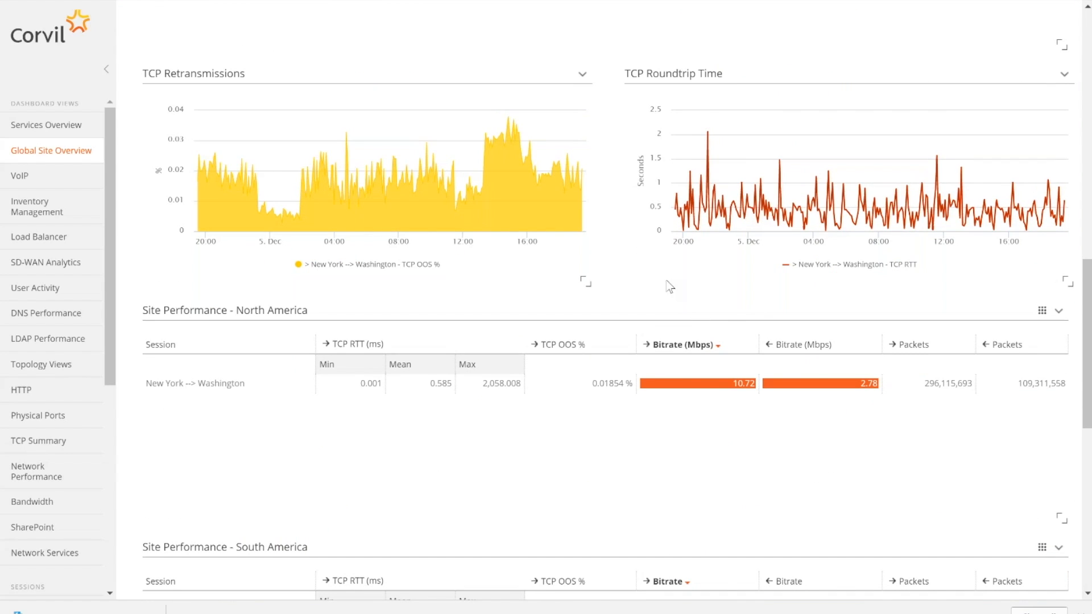
pyautogui.scroll(-3)
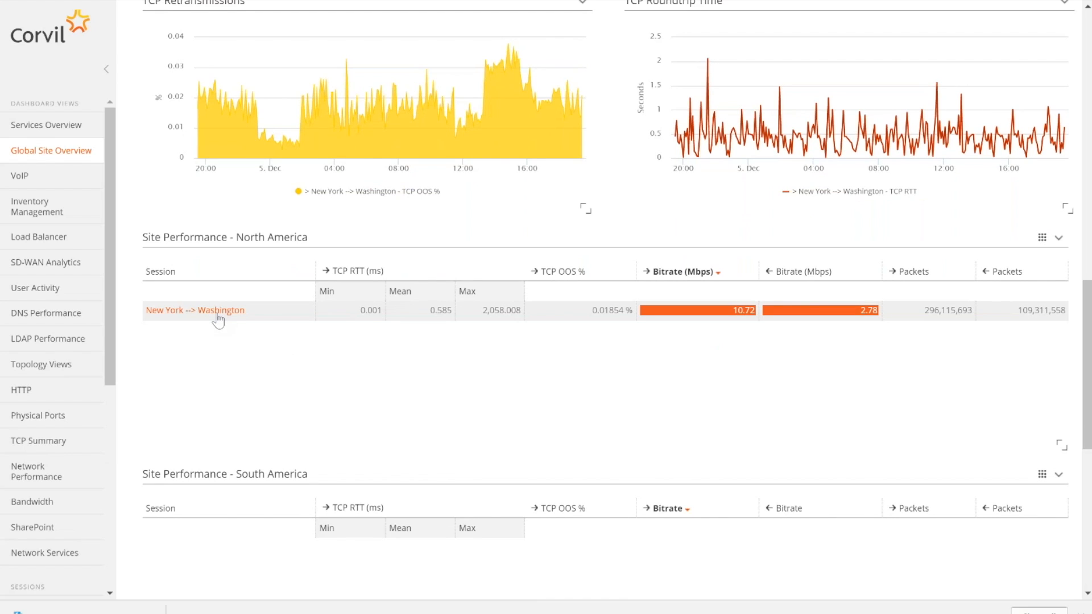
pyautogui.click(195, 309)
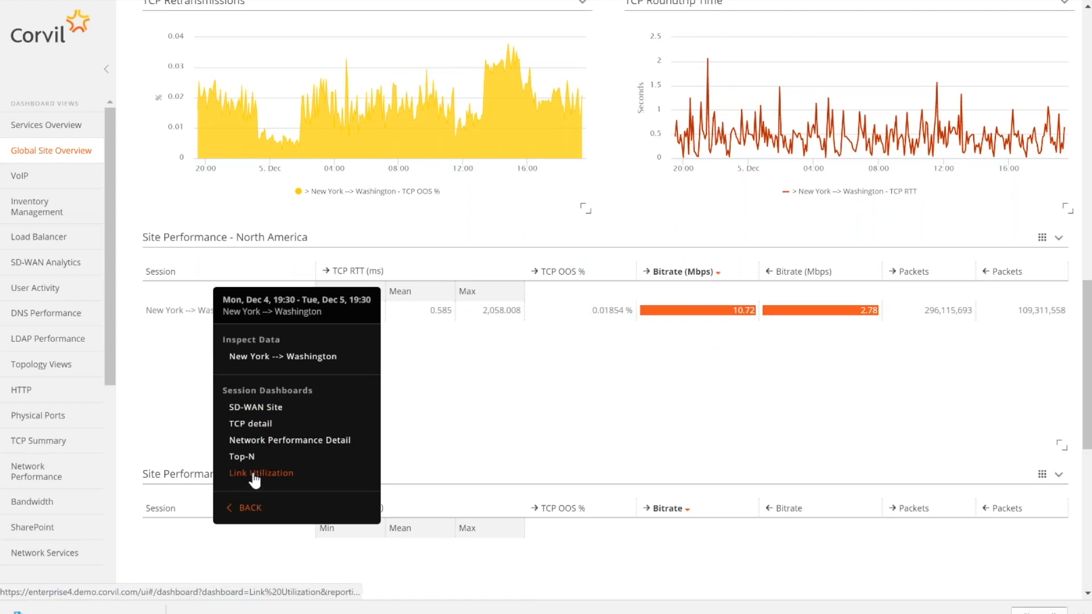
# Open Link Utilization and review its utilization, loss and microburst charts
pyautogui.click(261, 473)
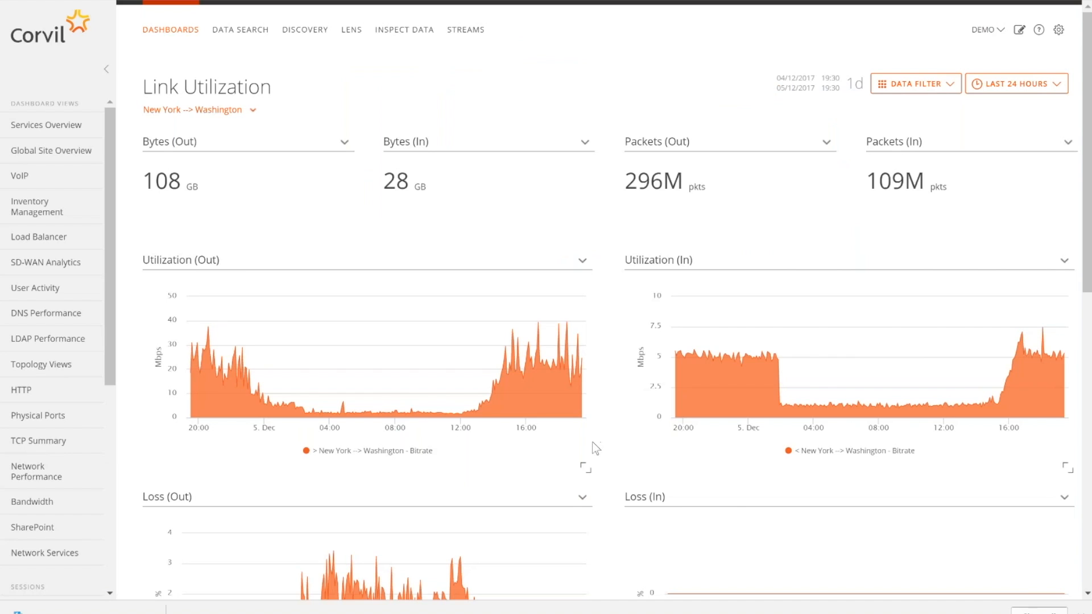
pyautogui.scroll(-3)
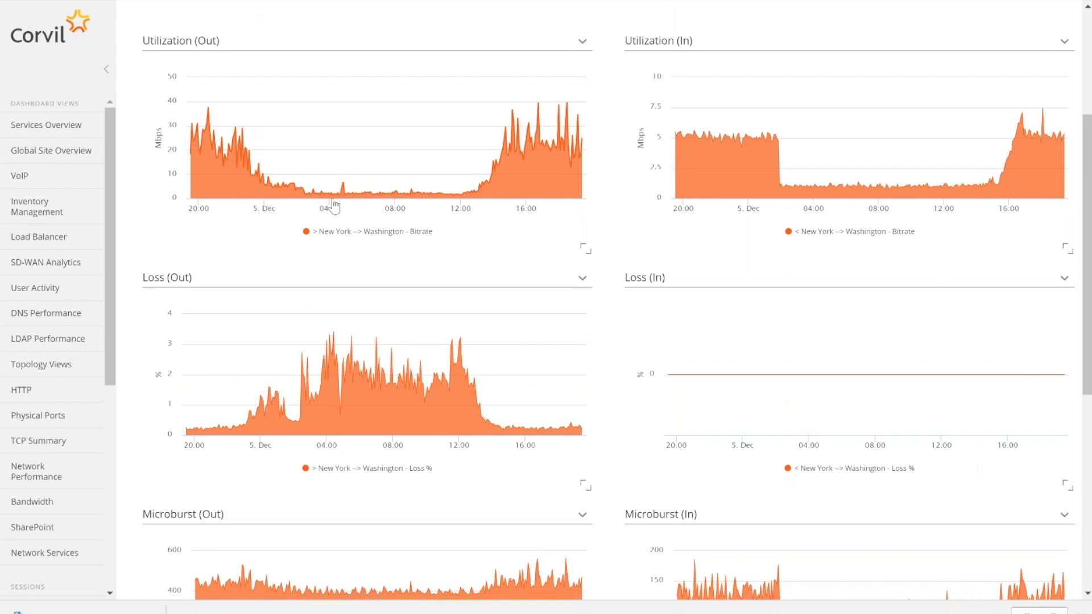
pyautogui.moveTo(488, 193)
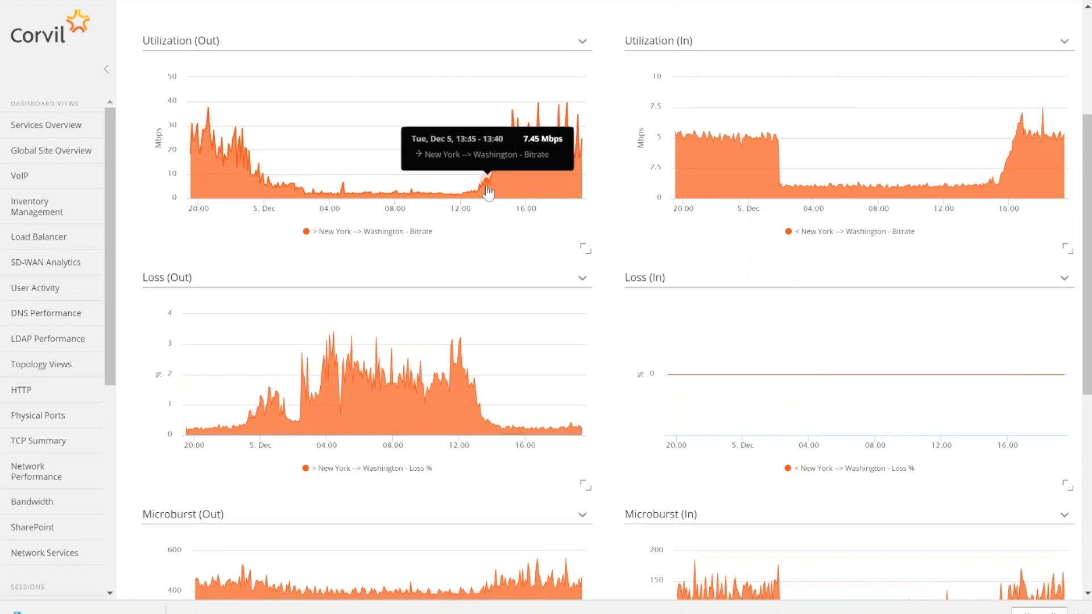
pyautogui.scroll(-3)
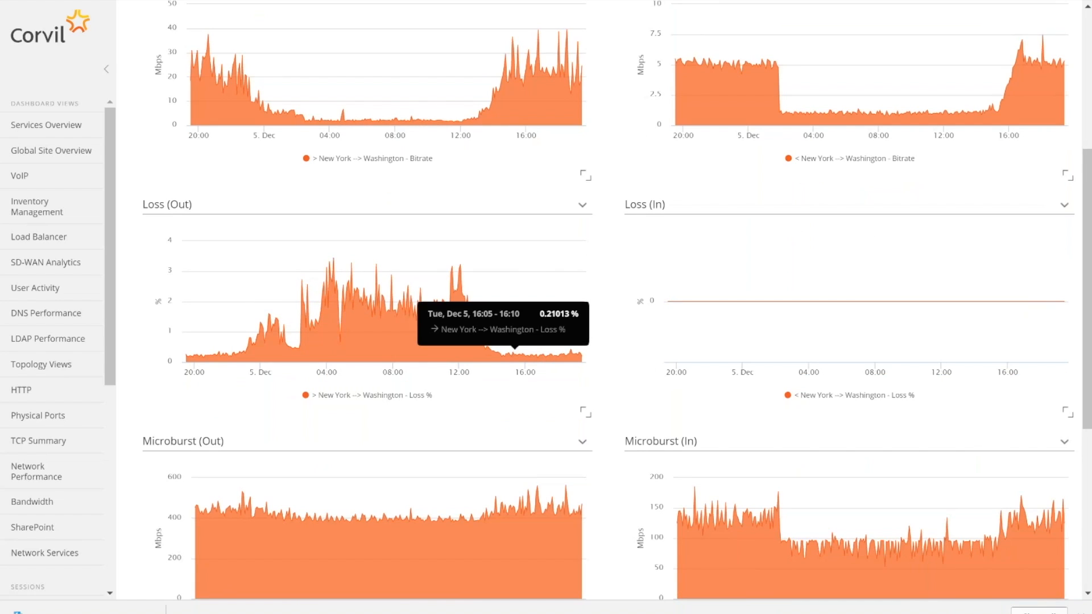
pyautogui.scroll(-3)
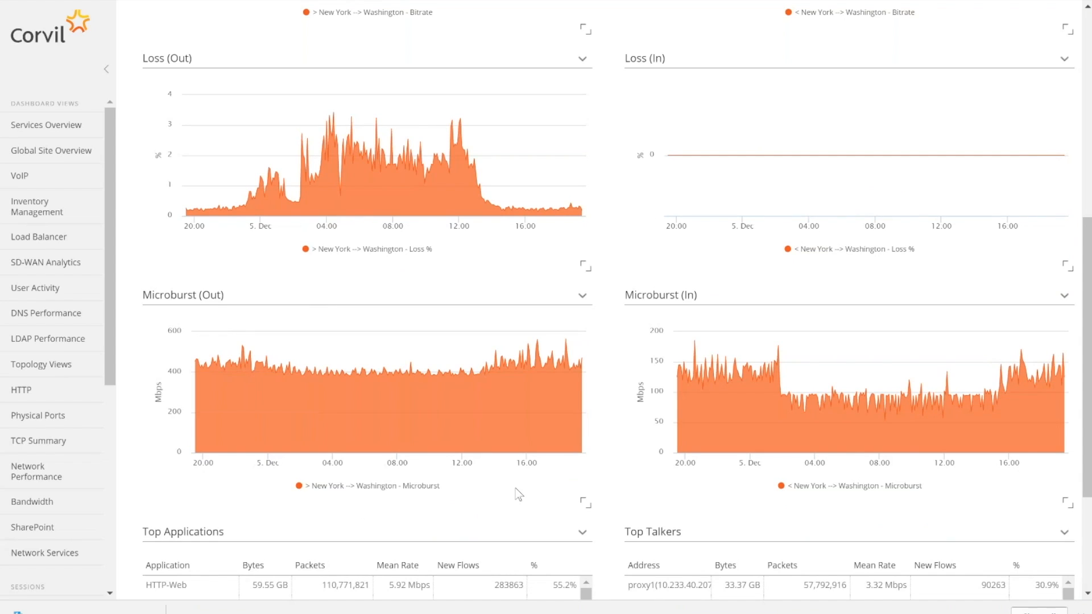
pyautogui.moveTo(562, 451)
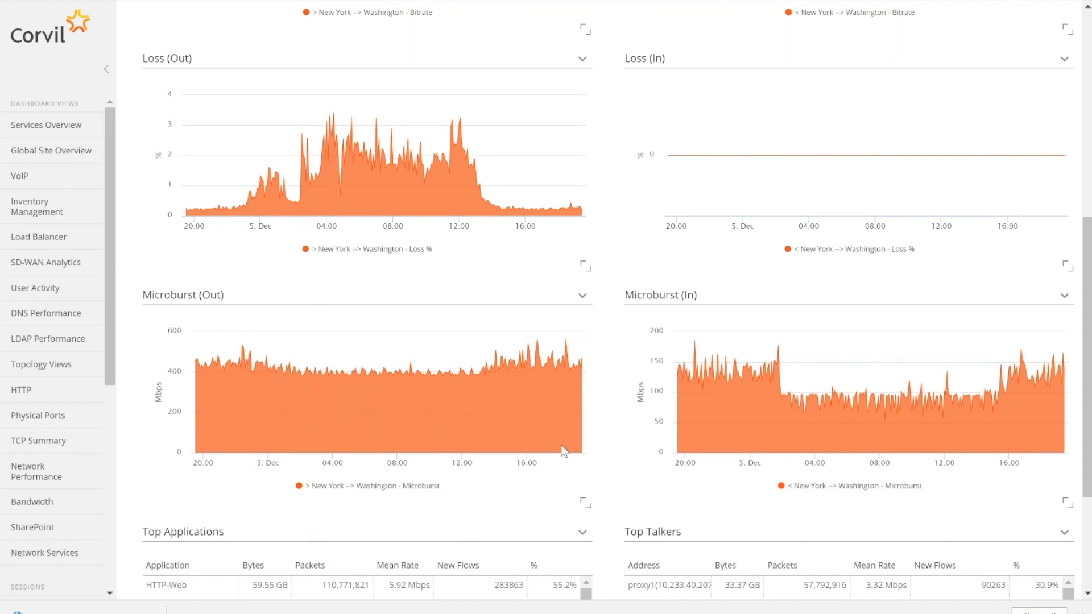
pyautogui.moveTo(569, 367)
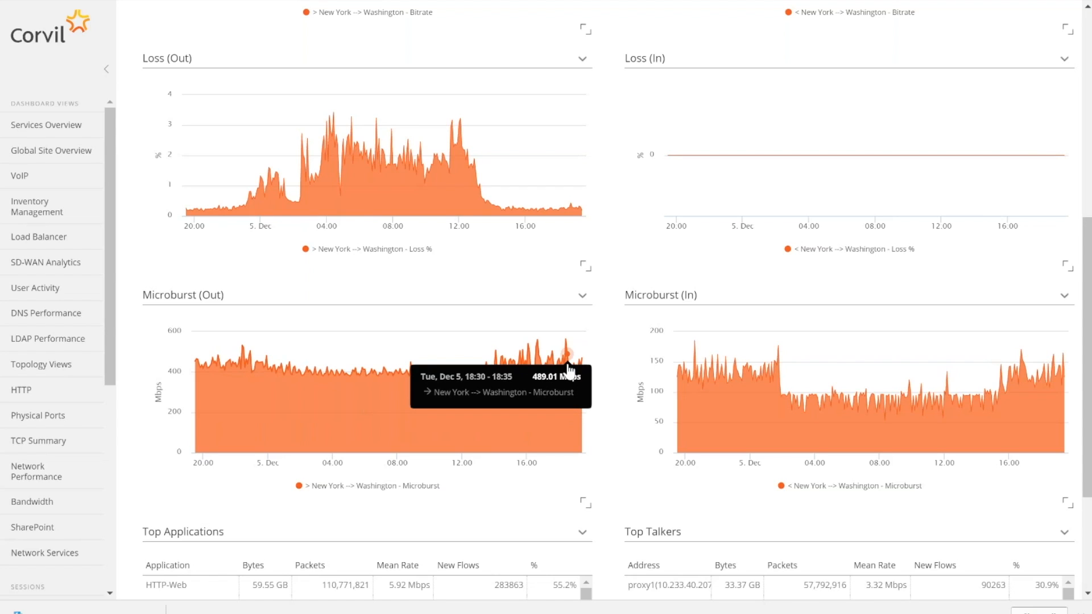
pyautogui.moveTo(255, 378)
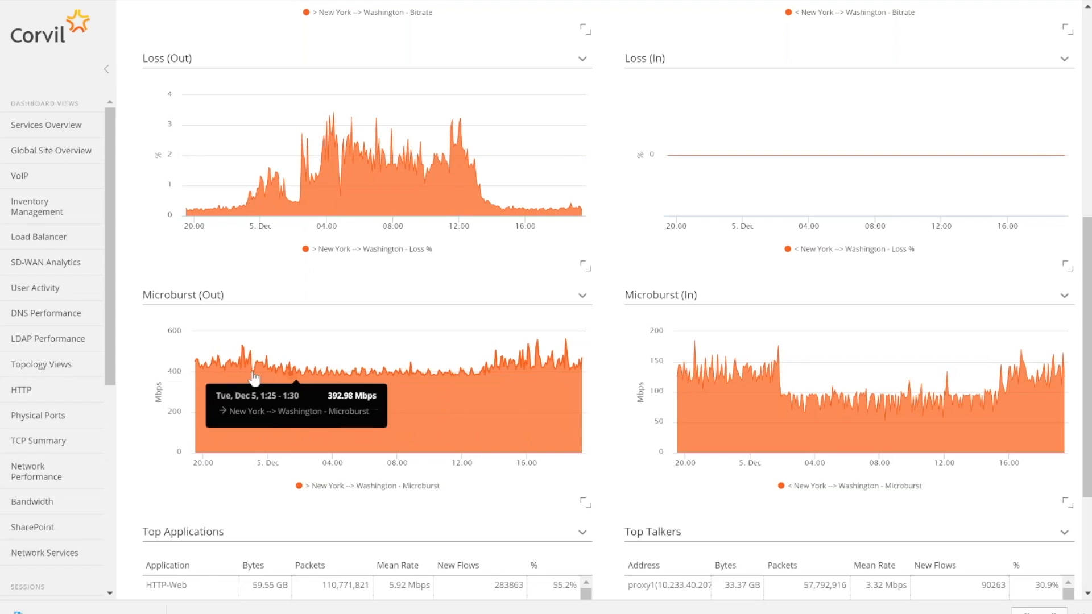
pyautogui.moveTo(255, 376)
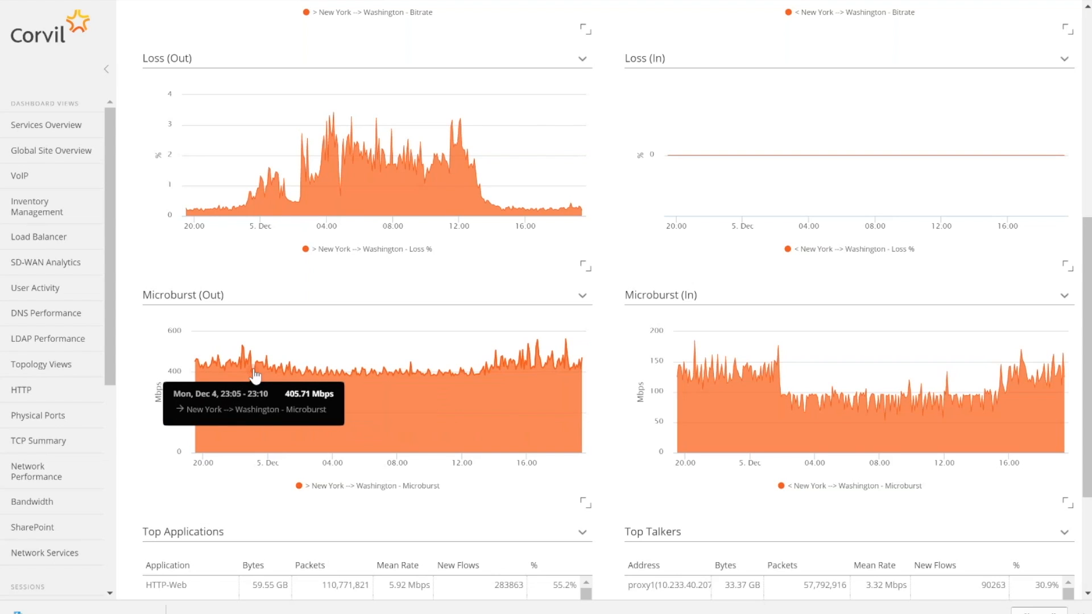
pyautogui.moveTo(418, 368)
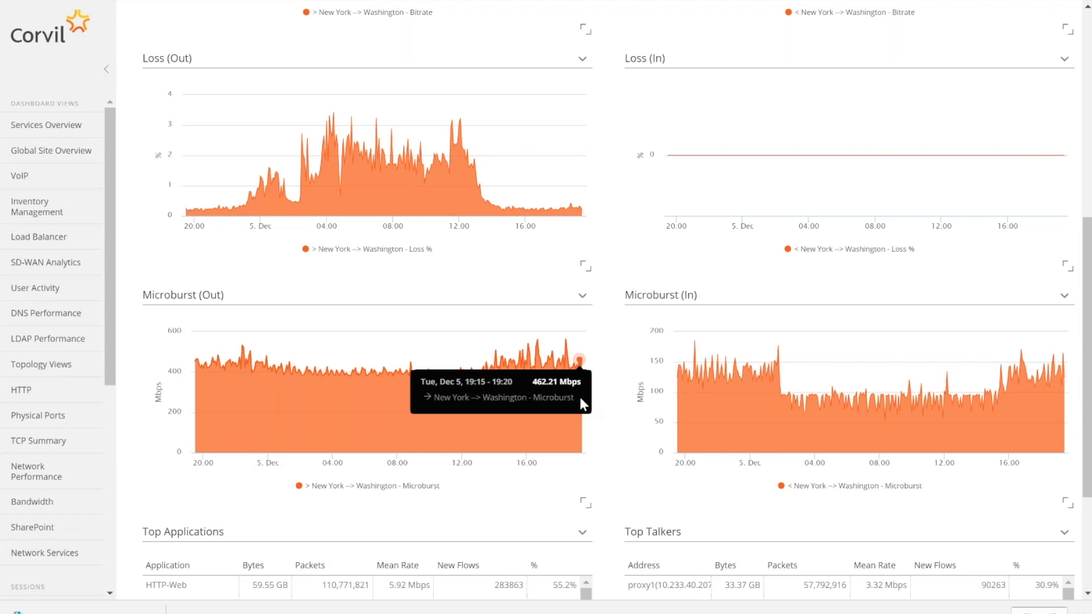
pyautogui.scroll(-3)
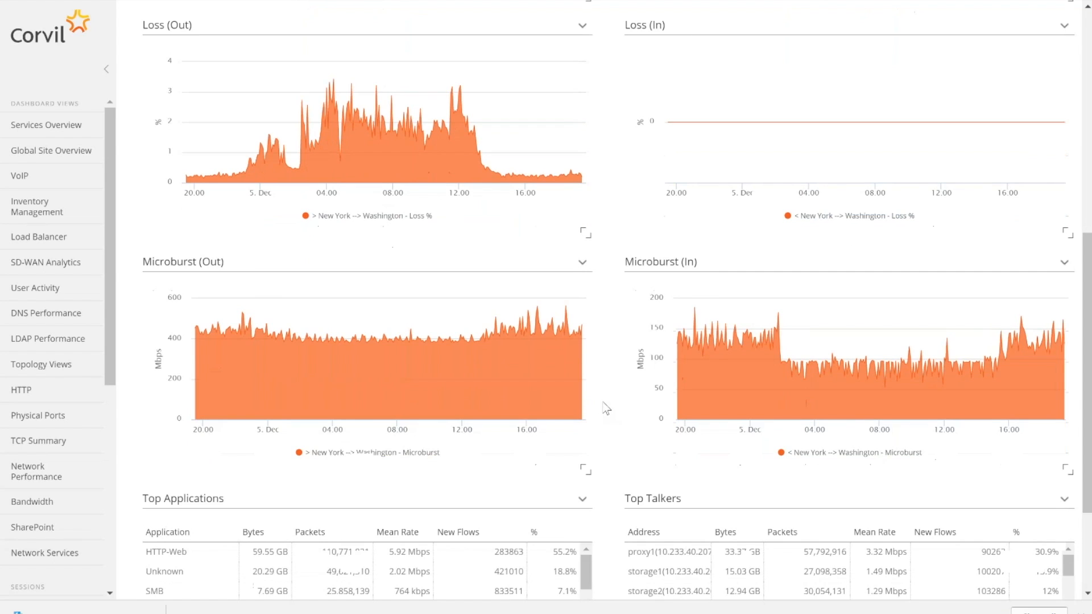
pyautogui.scroll(-3)
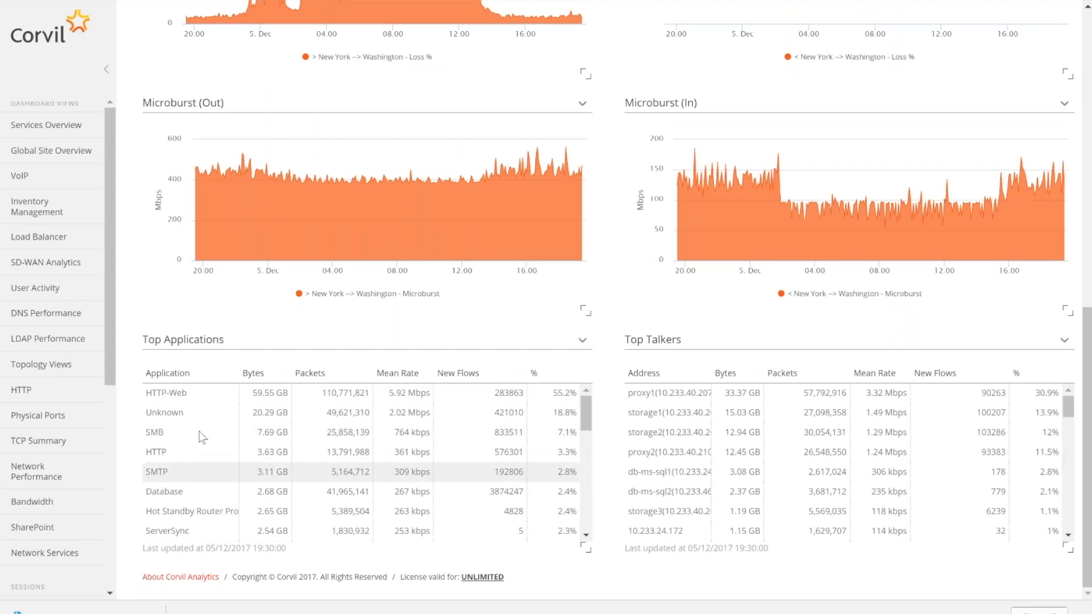
pyautogui.moveTo(209, 451)
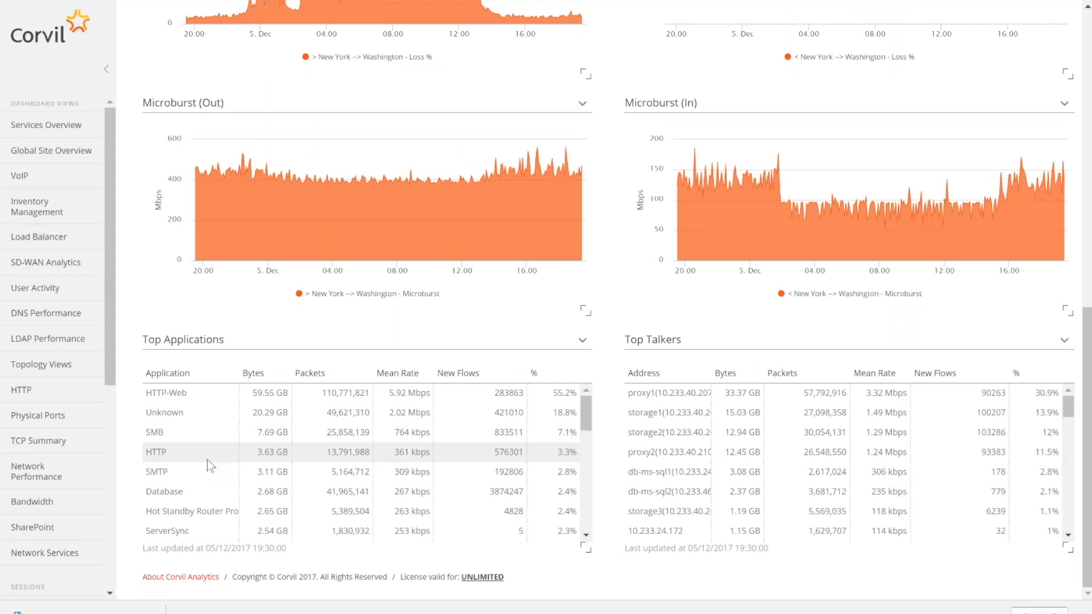
pyautogui.moveTo(195, 447)
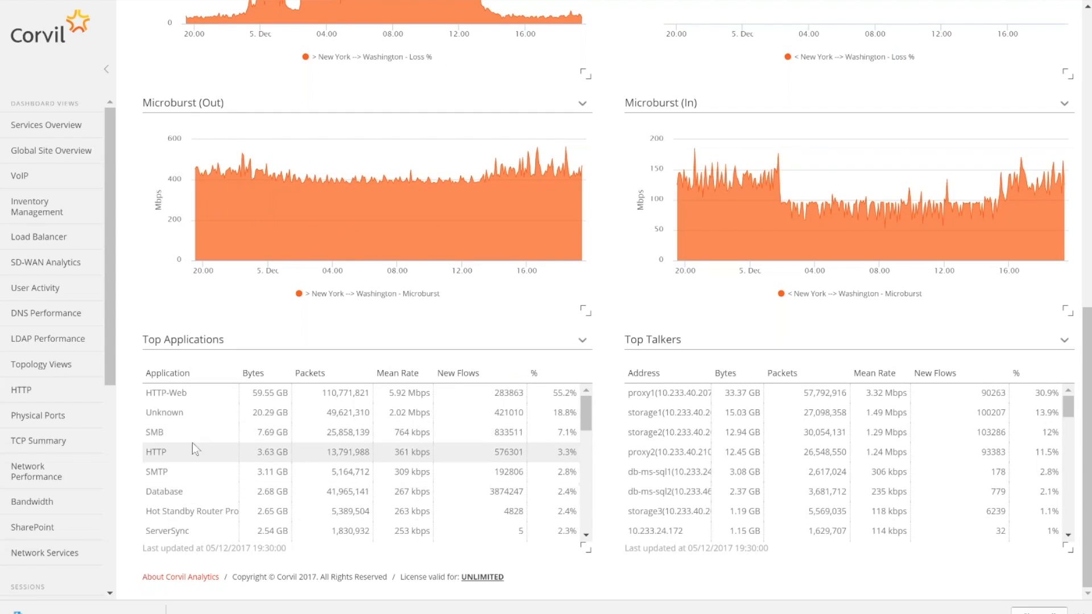
pyautogui.moveTo(193, 403)
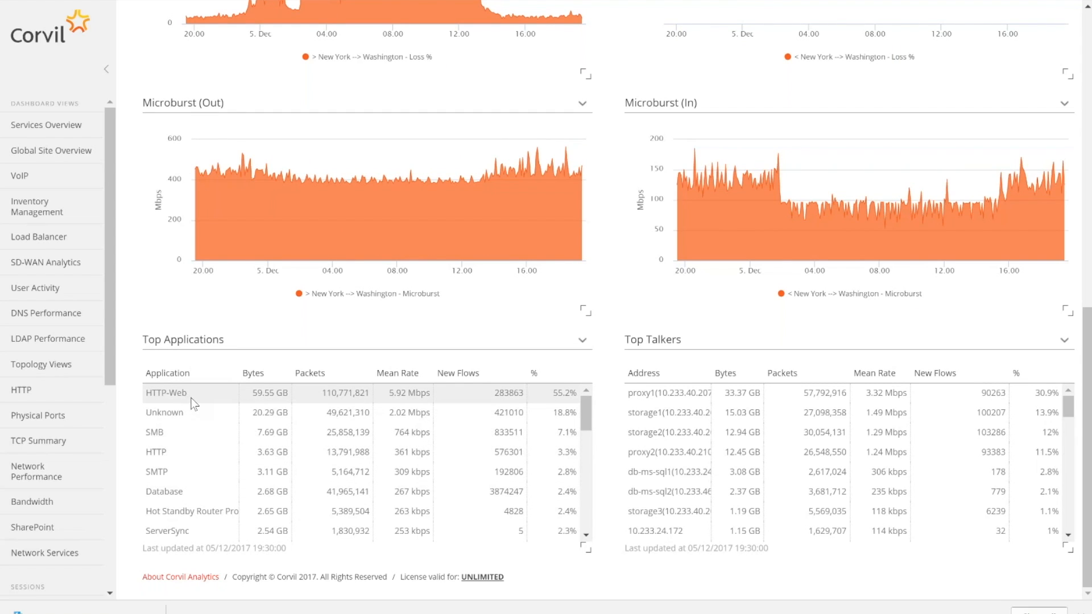
pyautogui.moveTo(184, 452)
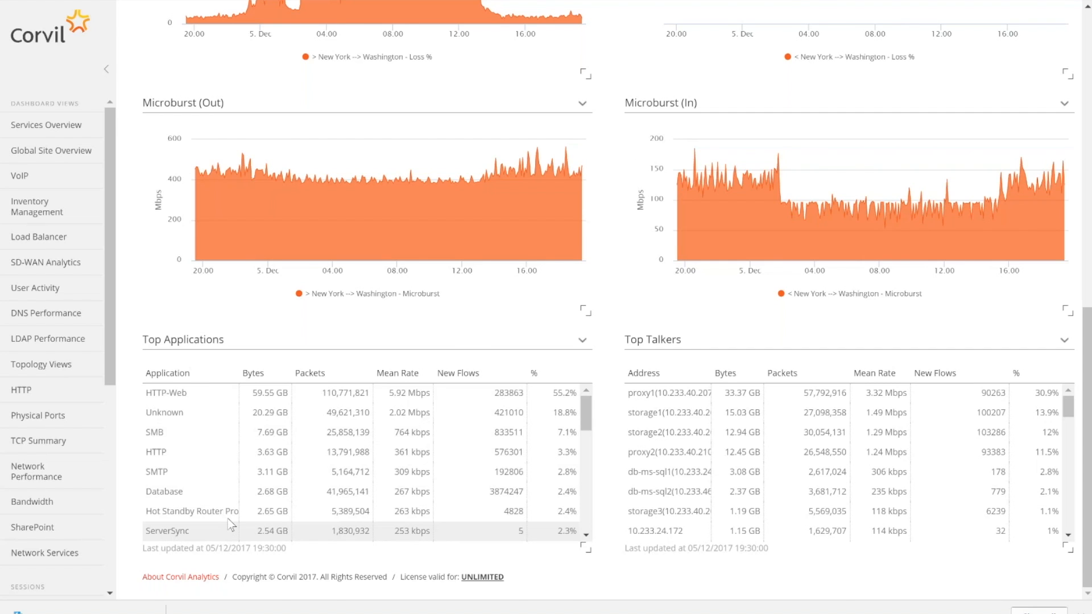
pyautogui.scroll(3)
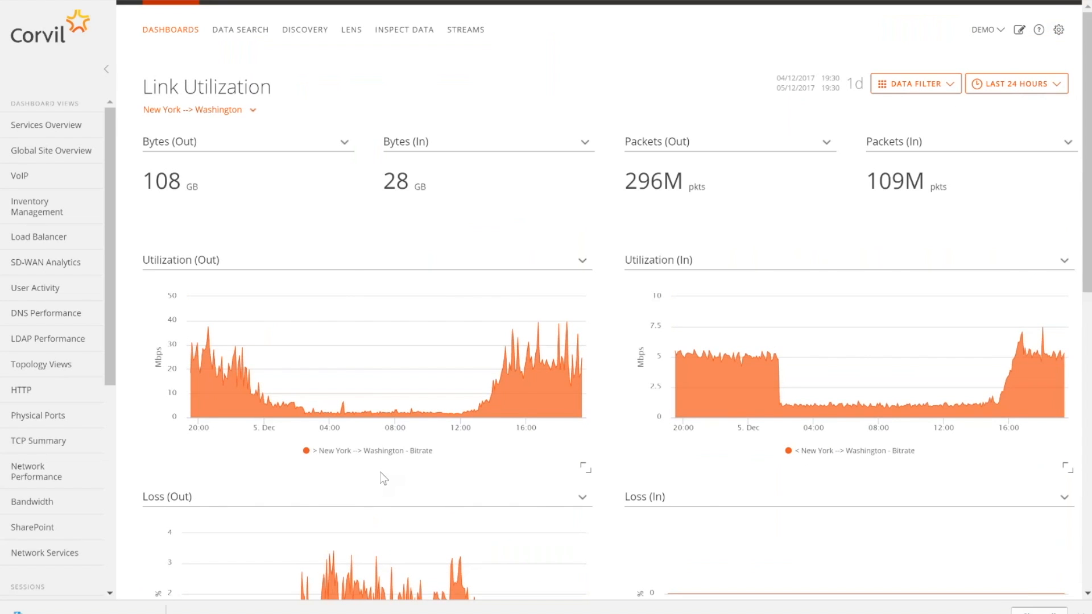
# Scroll down the Conversations and Applications view to its microburst and TCP packet charts
pyautogui.scroll(-3)
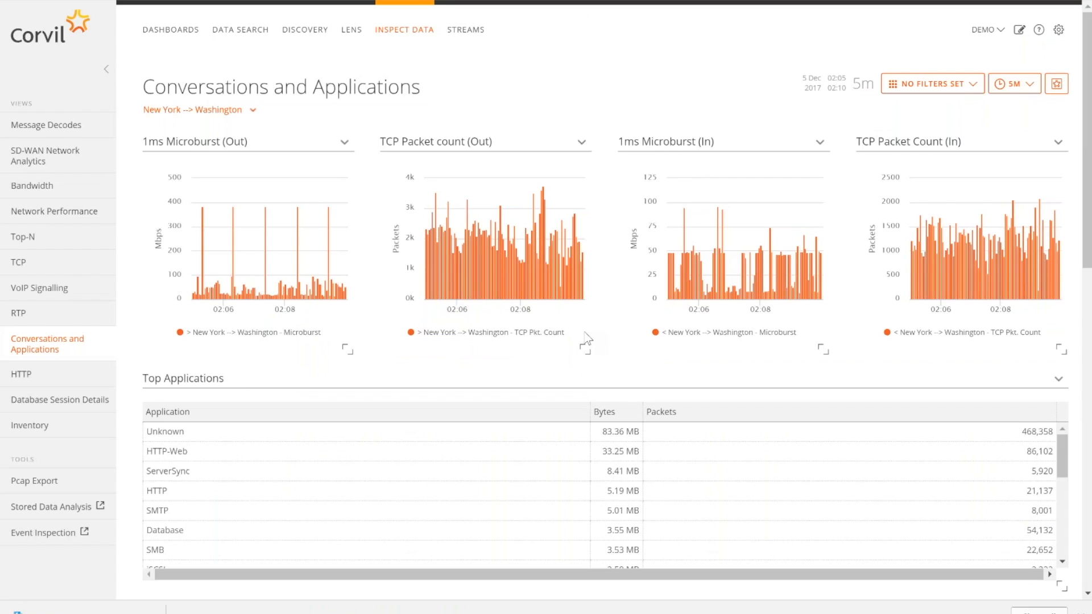
pyautogui.moveTo(855, 130)
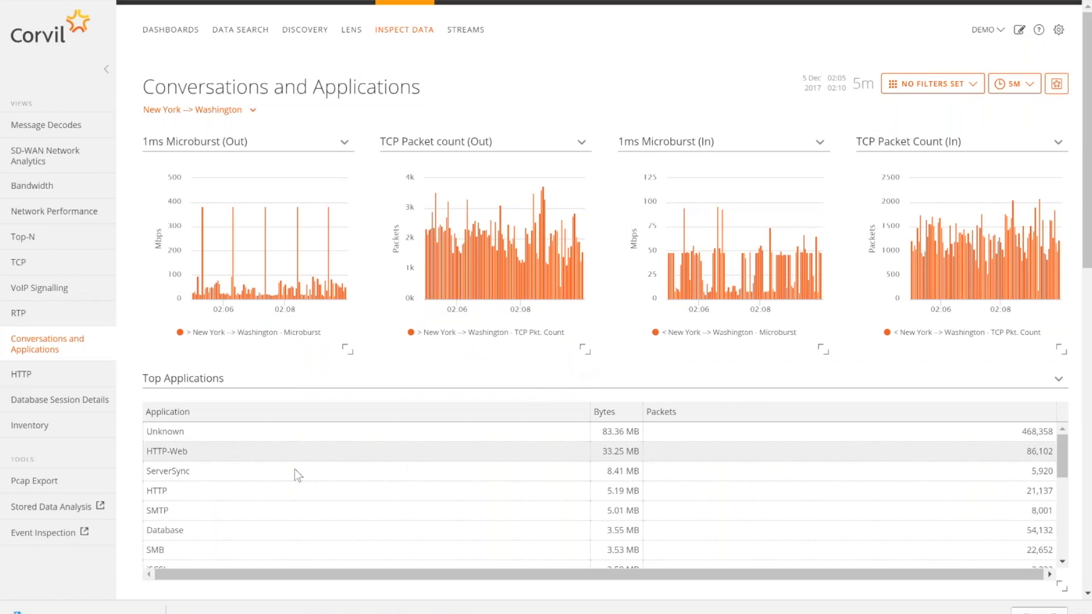
pyautogui.moveTo(286, 254)
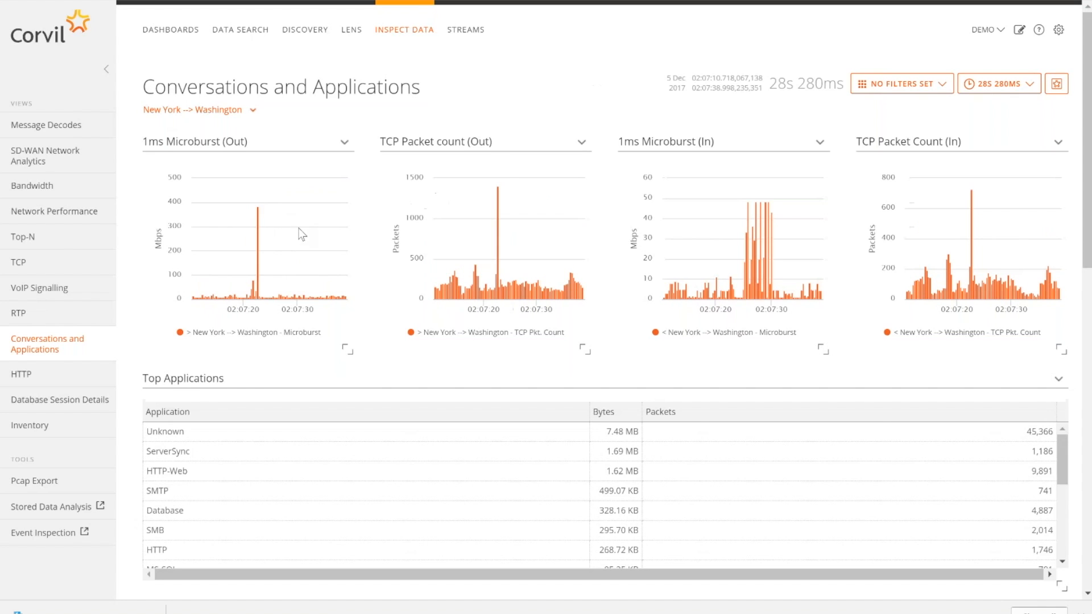
pyautogui.moveTo(173, 501)
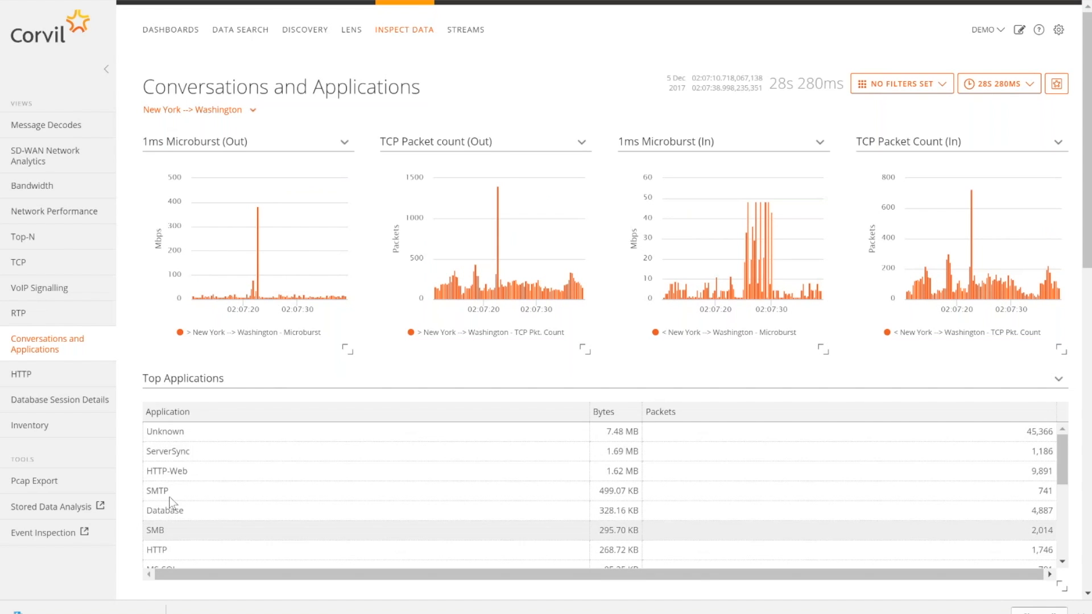
pyautogui.moveTo(246, 270)
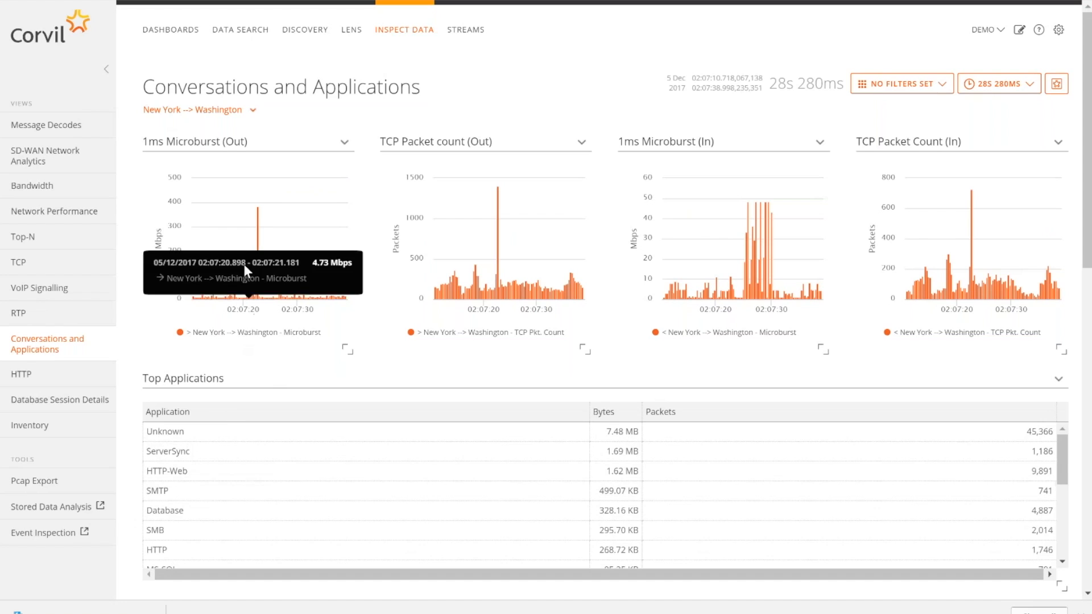
# Zoom further into the 02:07:23 outbound microburst spike to a roughly 436 ms window
pyautogui.click(265, 222)
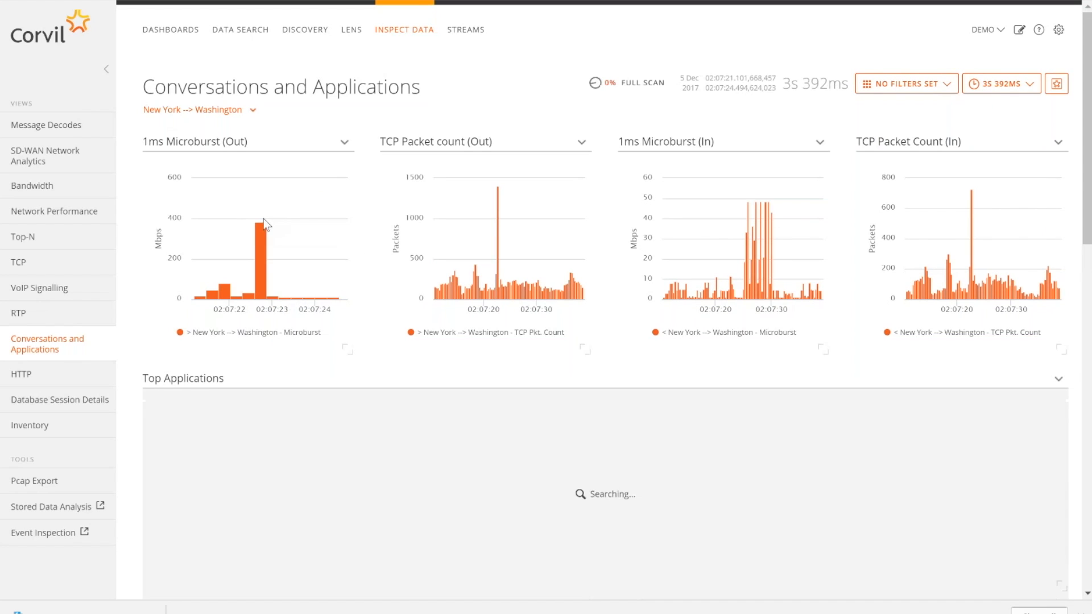
pyautogui.moveTo(275, 264)
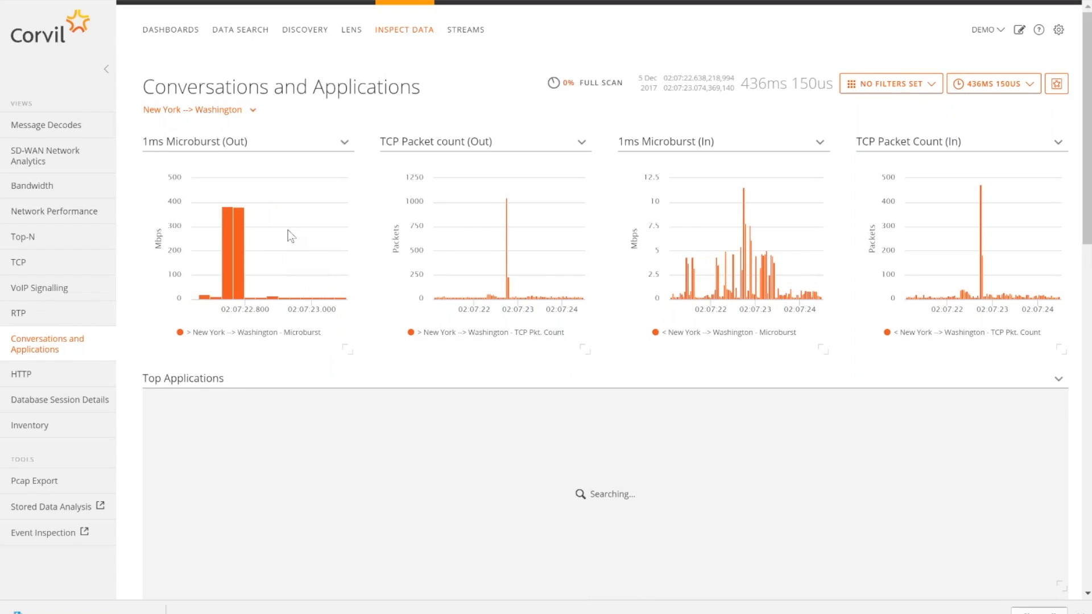
pyautogui.moveTo(782, 111)
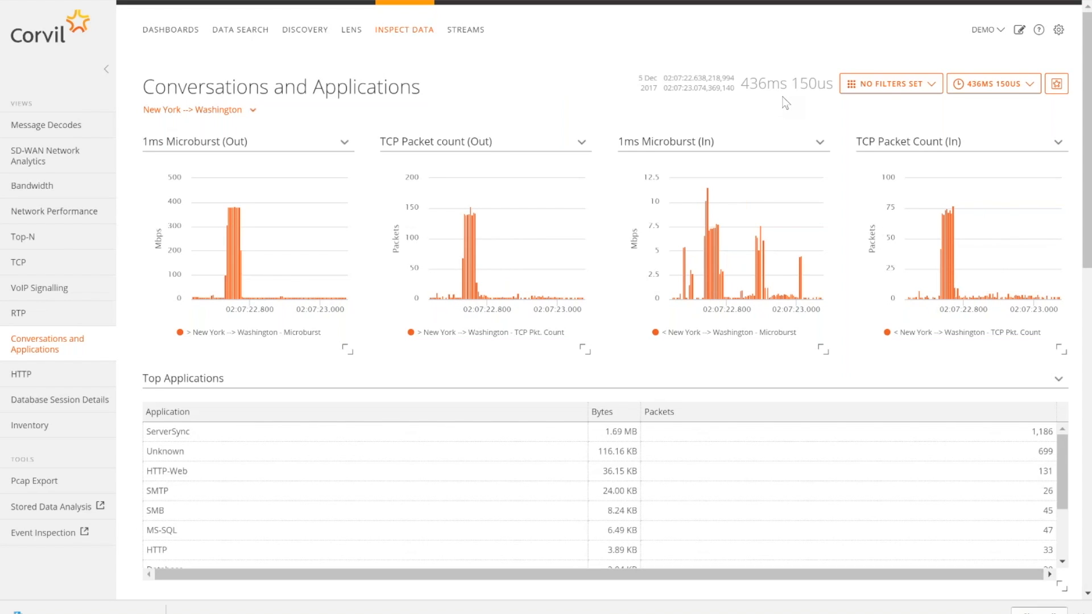
pyautogui.moveTo(774, 106)
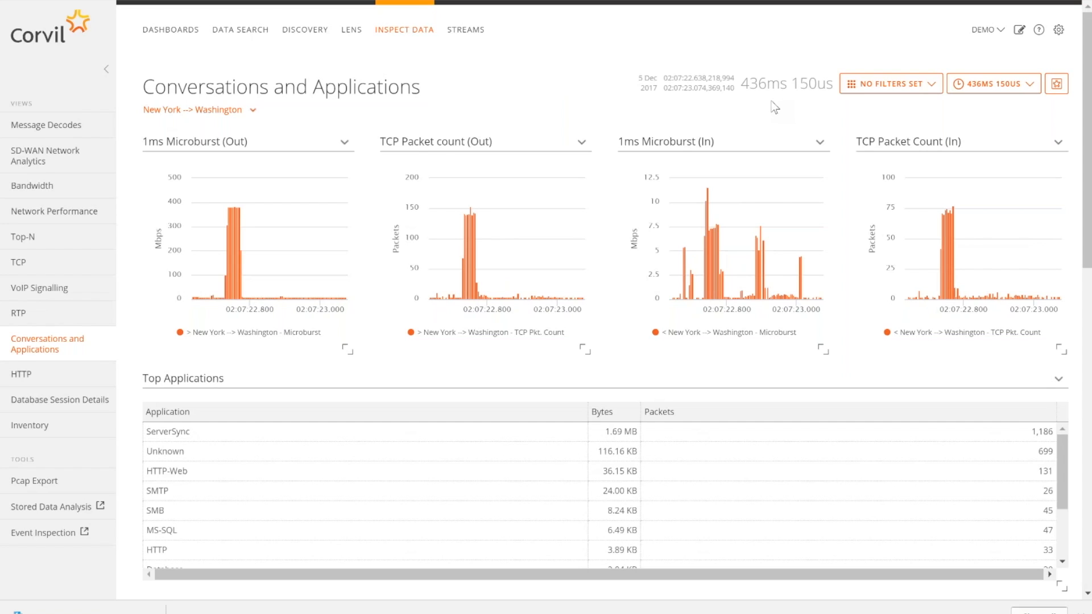
pyautogui.moveTo(766, 103)
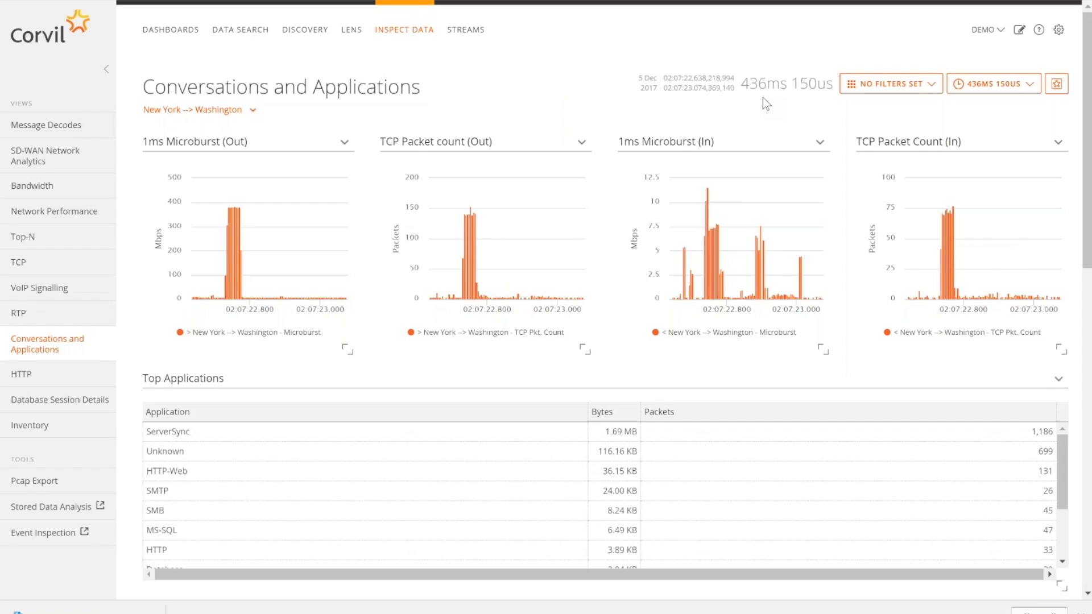
pyautogui.moveTo(207, 419)
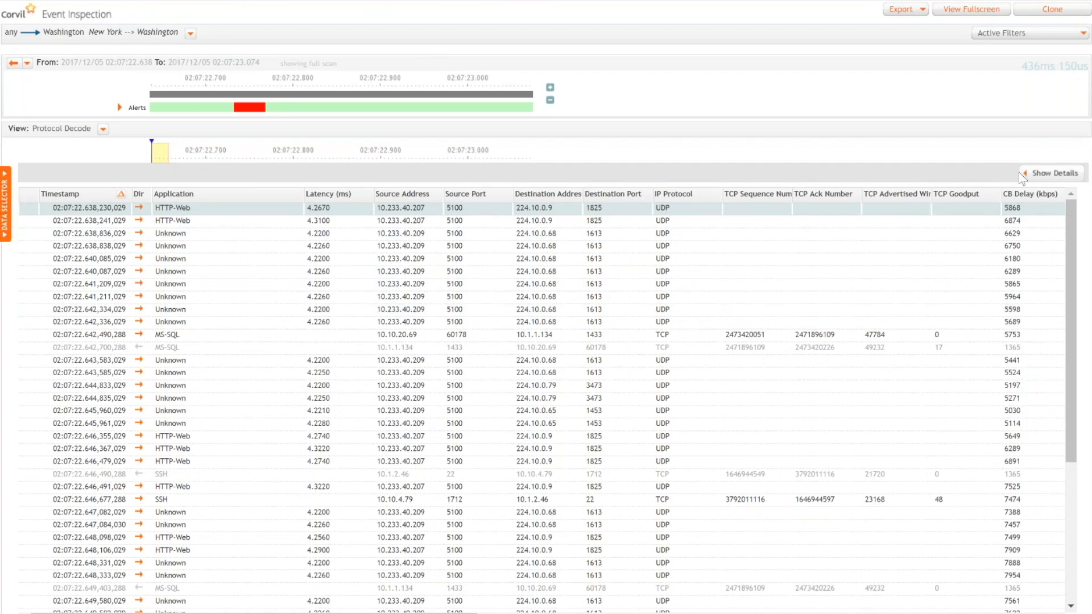
# Show the first packet's header details and start a New Traffic Filter
pyautogui.click(1054, 173)
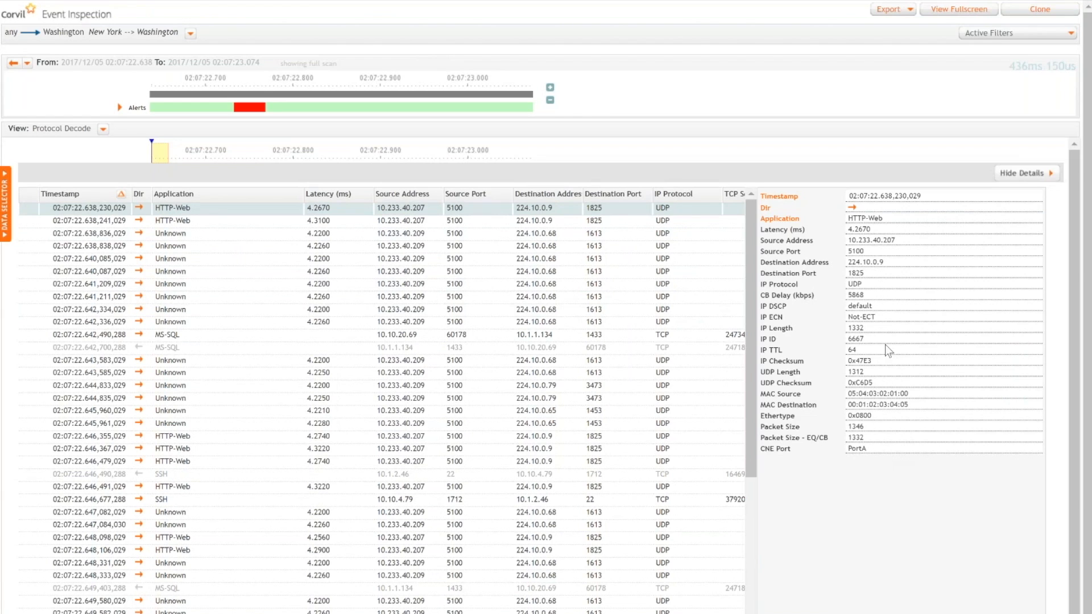
pyautogui.moveTo(987, 39)
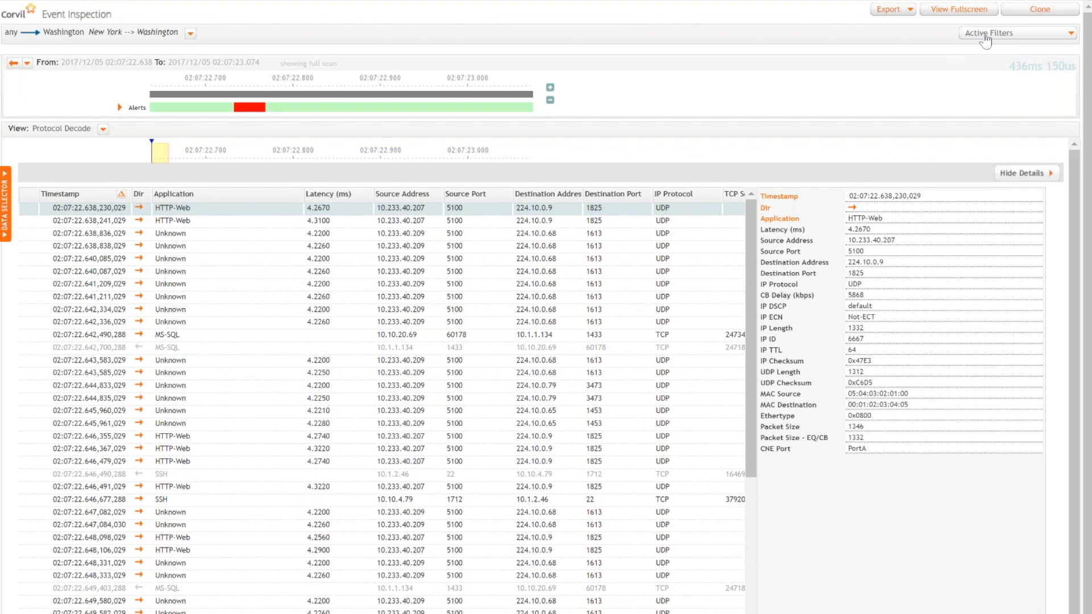
pyautogui.click(1015, 33)
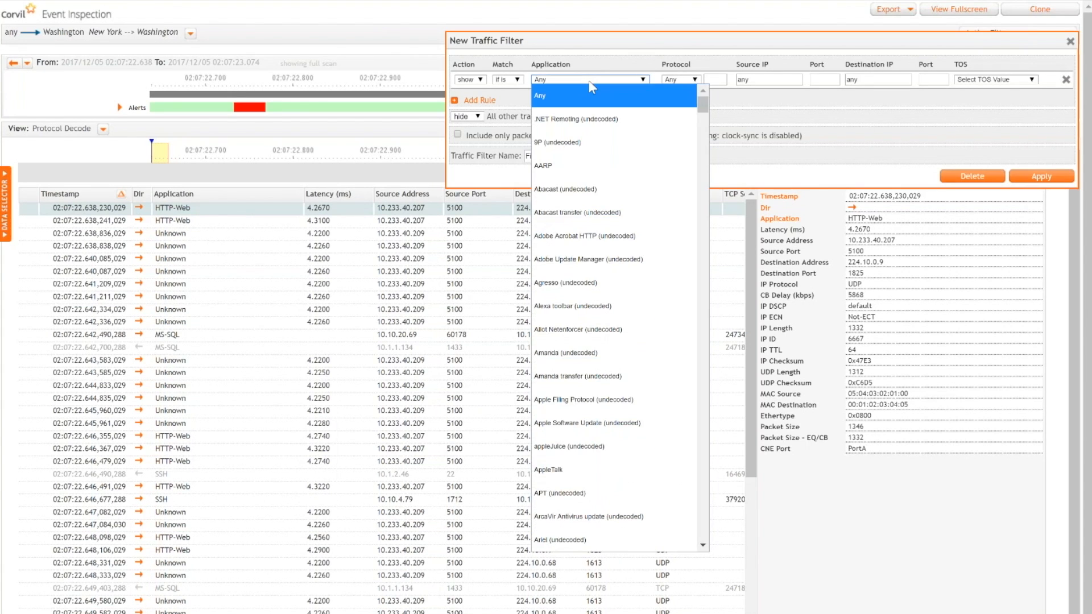
# Filter the packet list to ServerSync and highlight the ef IP DSCP value
pyautogui.click(589, 78)
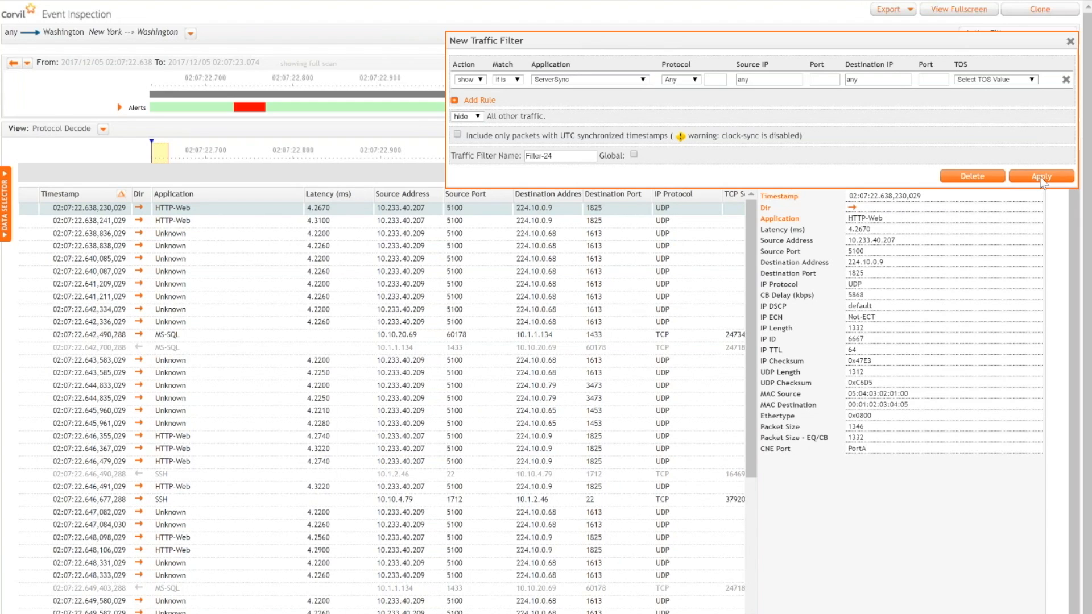
pyautogui.moveTo(1045, 183)
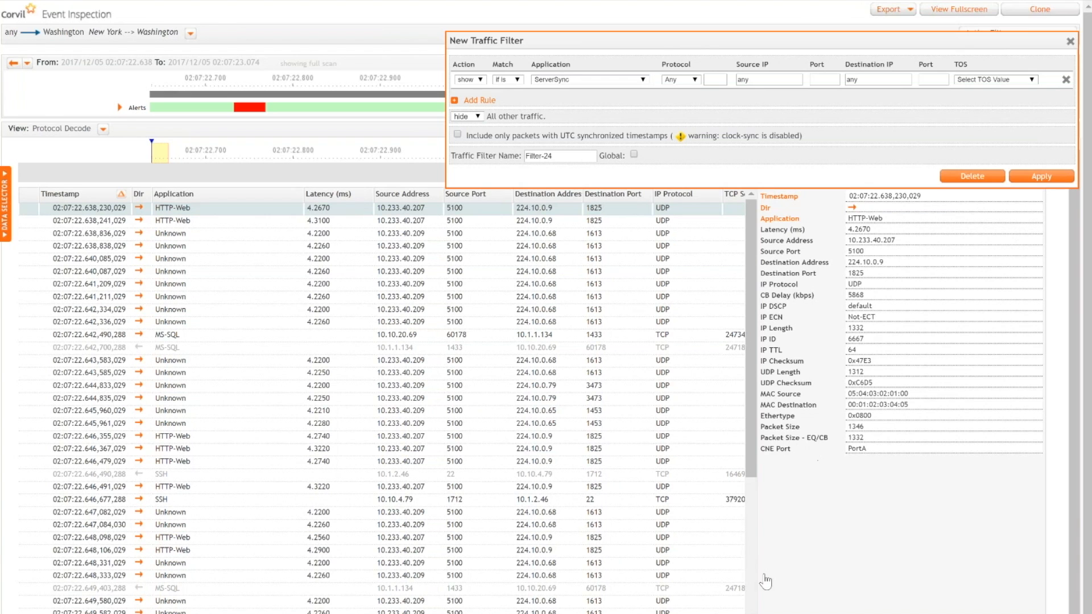
pyautogui.click(1041, 176)
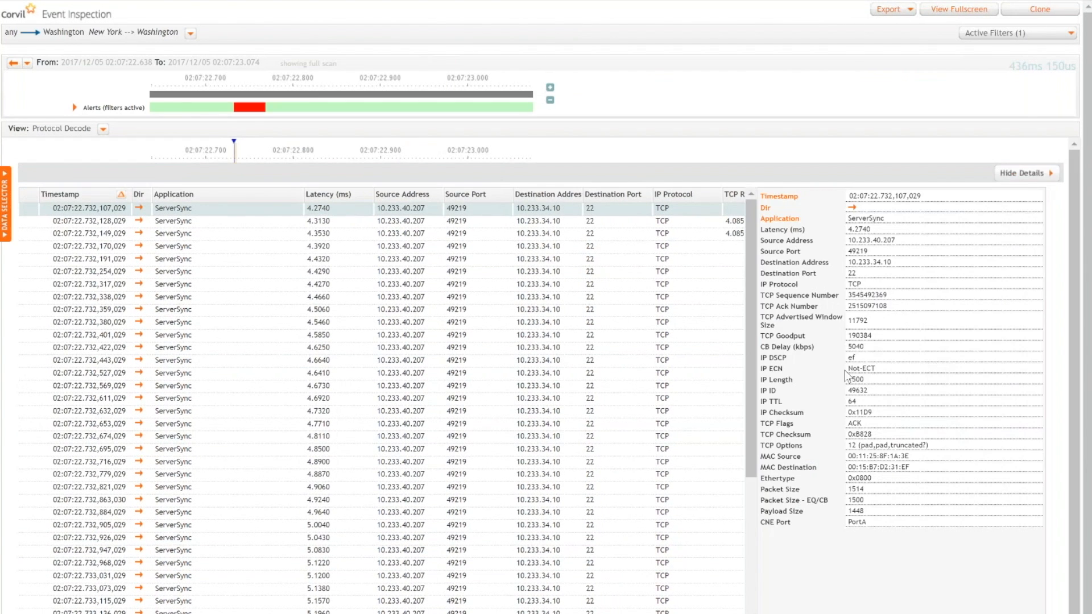
pyautogui.click(853, 357)
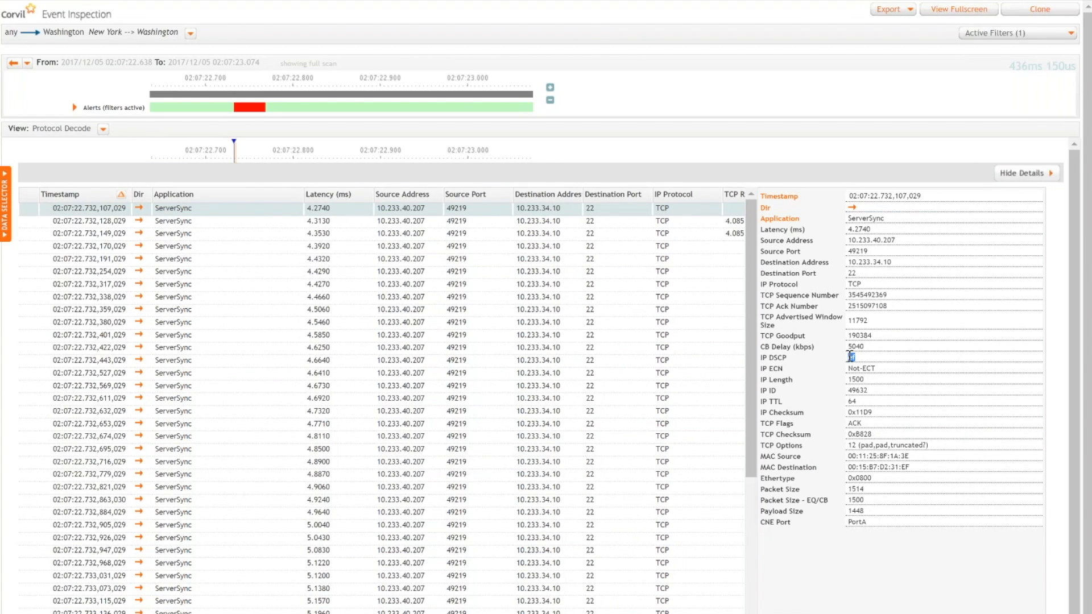